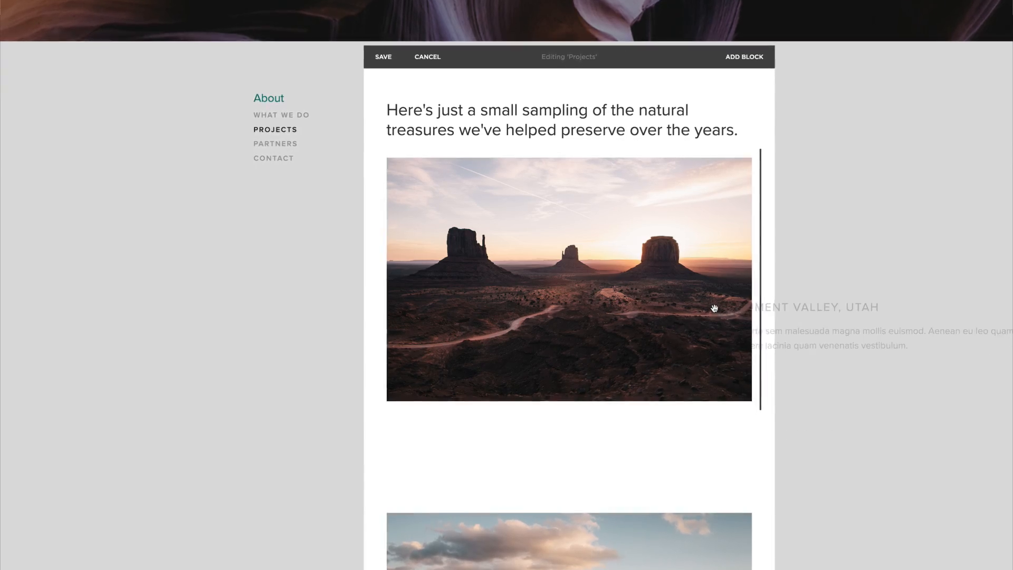
Leave the Projects page editor and browse the Squarespace template gallery.
scroll(down, 3)
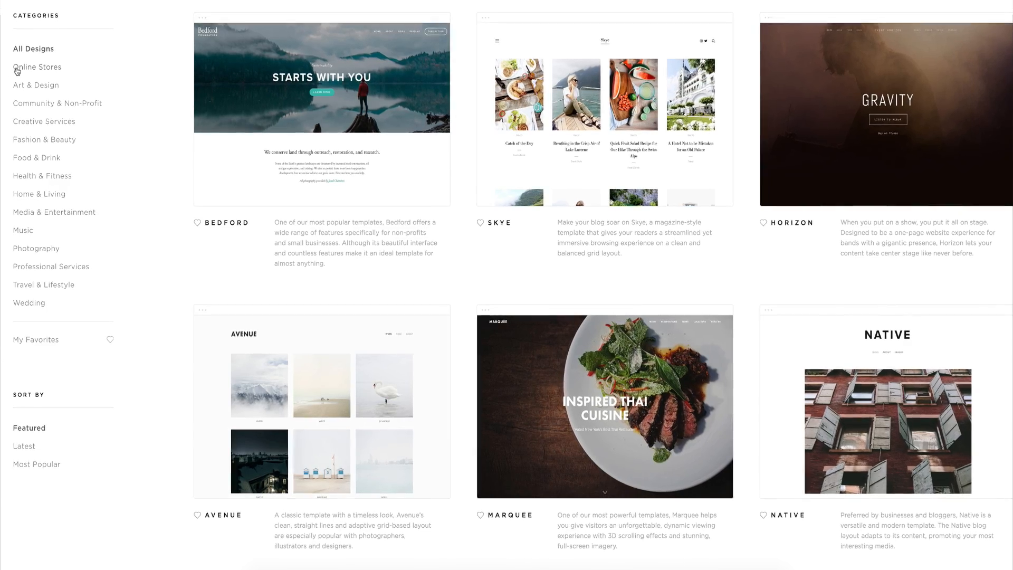
click(37, 66)
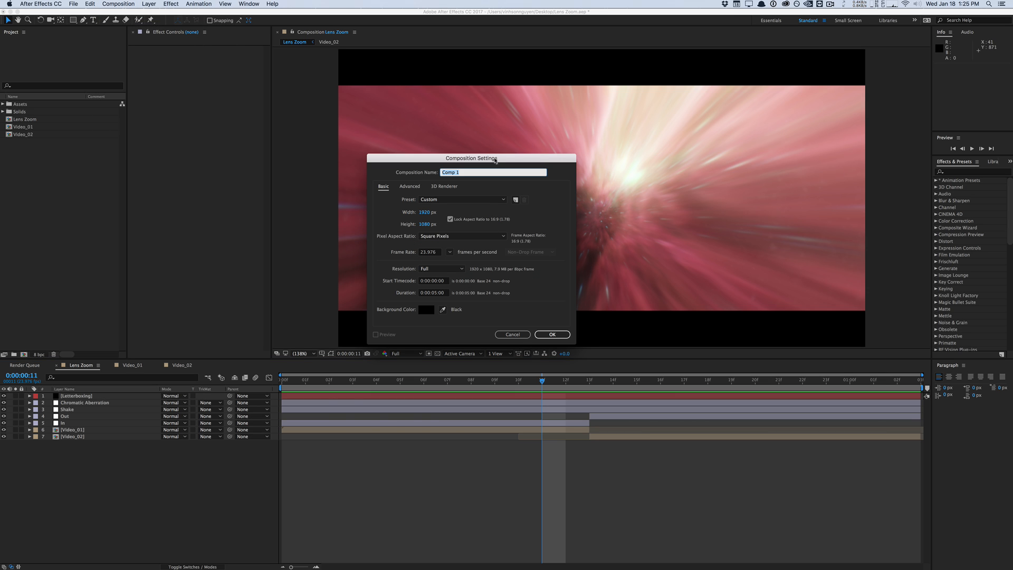
Create the composition named 'Lens Zoom Transition' at 1920×1080, 23.976 fps, 5 seconds.
drag(470, 157, 467, 100)
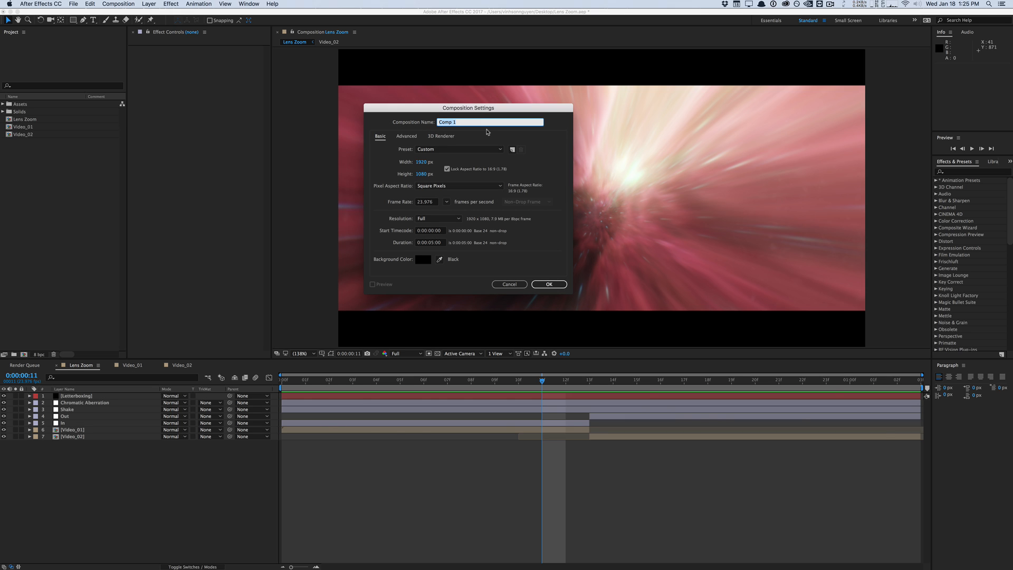
text(Lens Zoom)
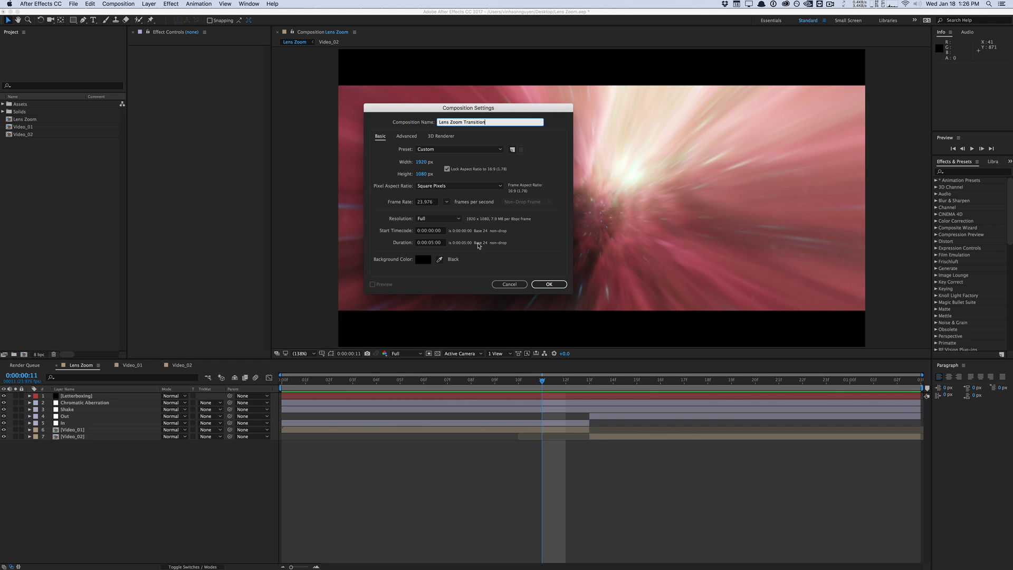
click(548, 284)
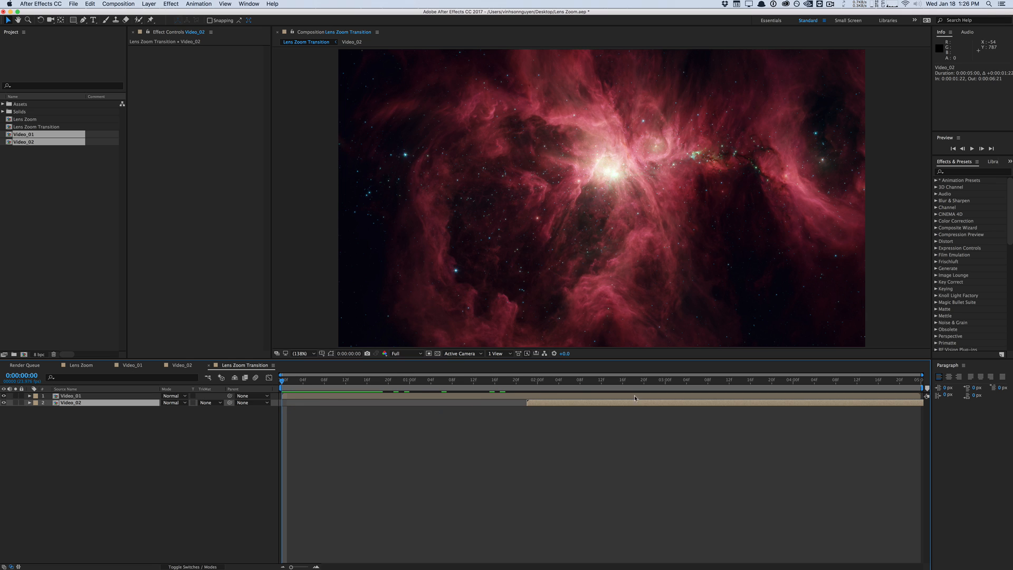
Shift Video_02 so it begins at frame 15 and move the playhead there.
click(71, 396)
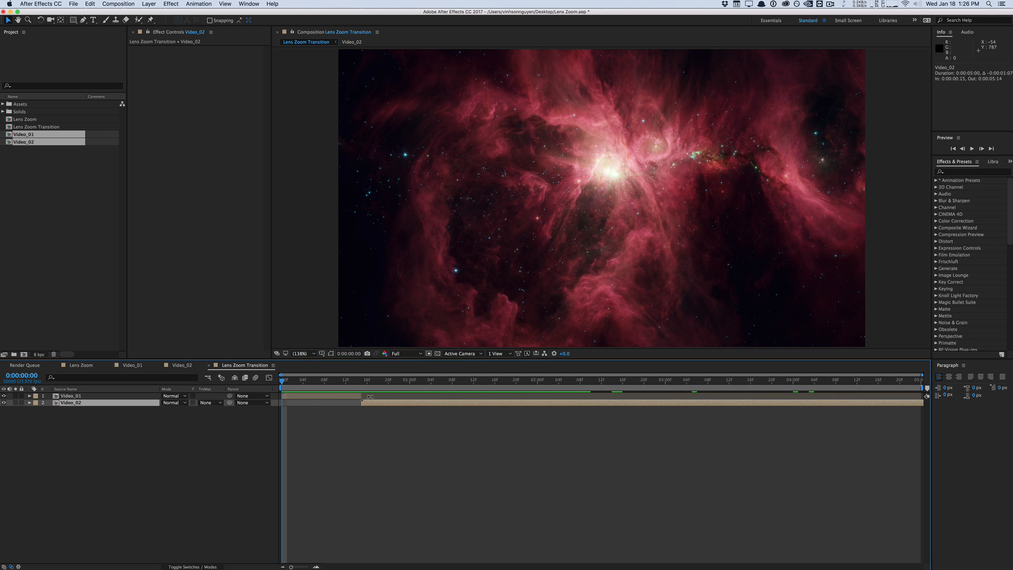
mouse_move(350, 380)
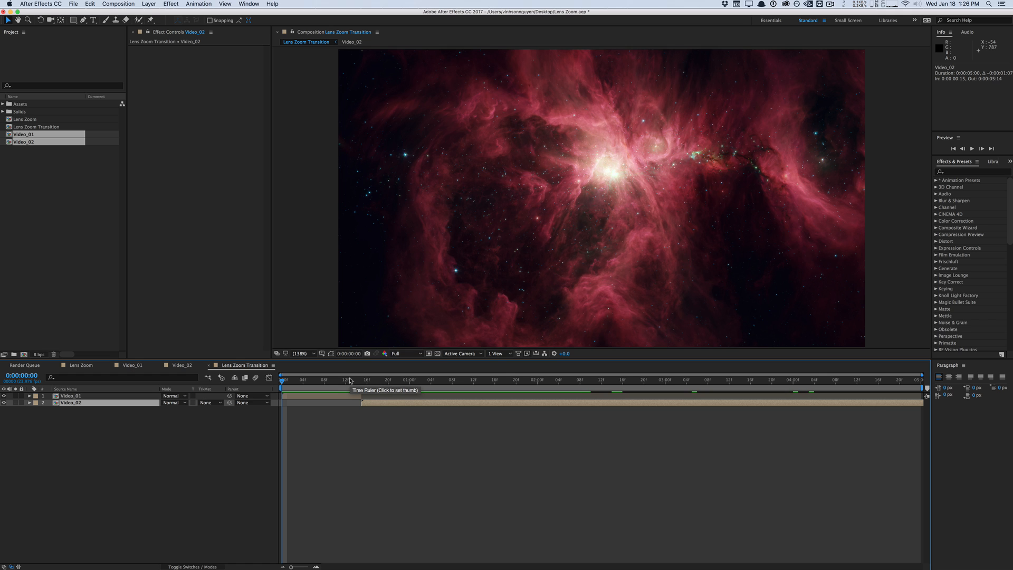
click(352, 380)
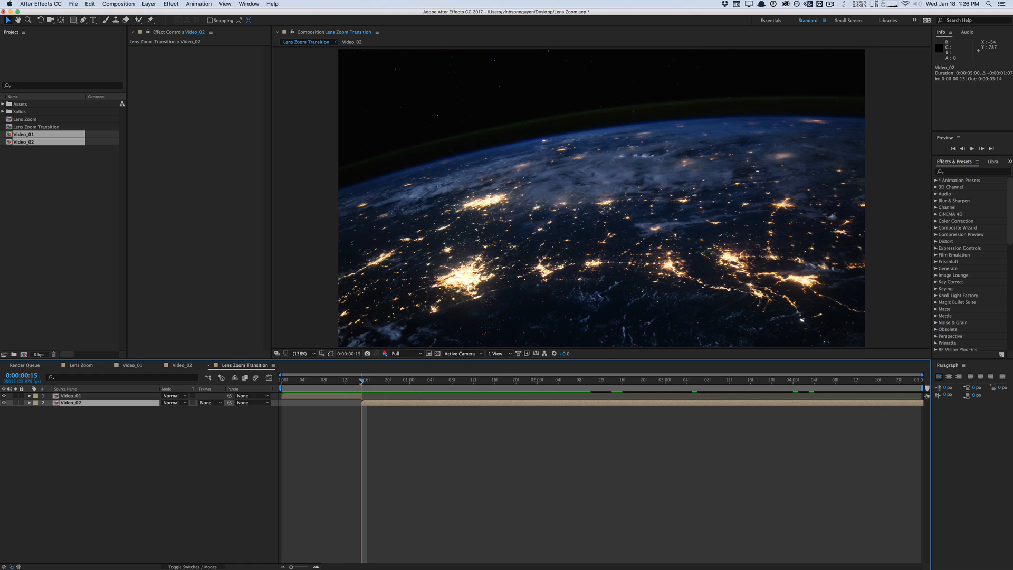
Add an adjustment layer named In and trim it to end at the frame-15 cut.
click(149, 4)
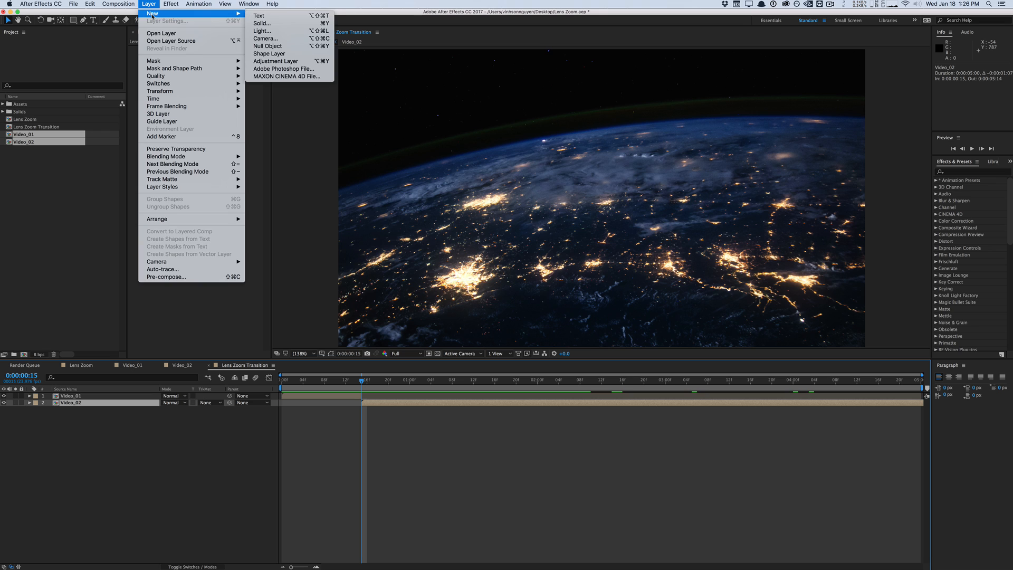
click(275, 61)
text(In)
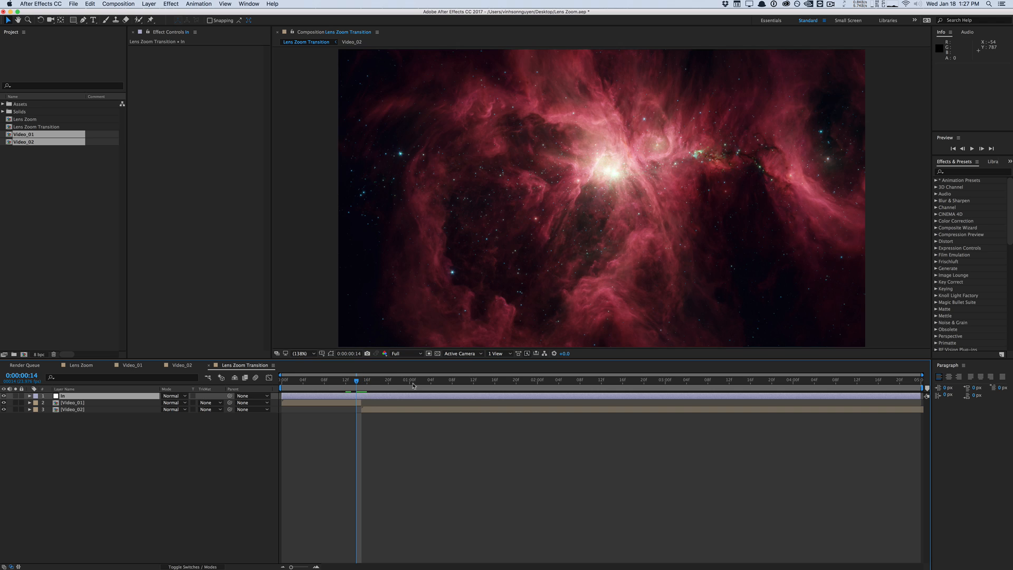
click(72, 402)
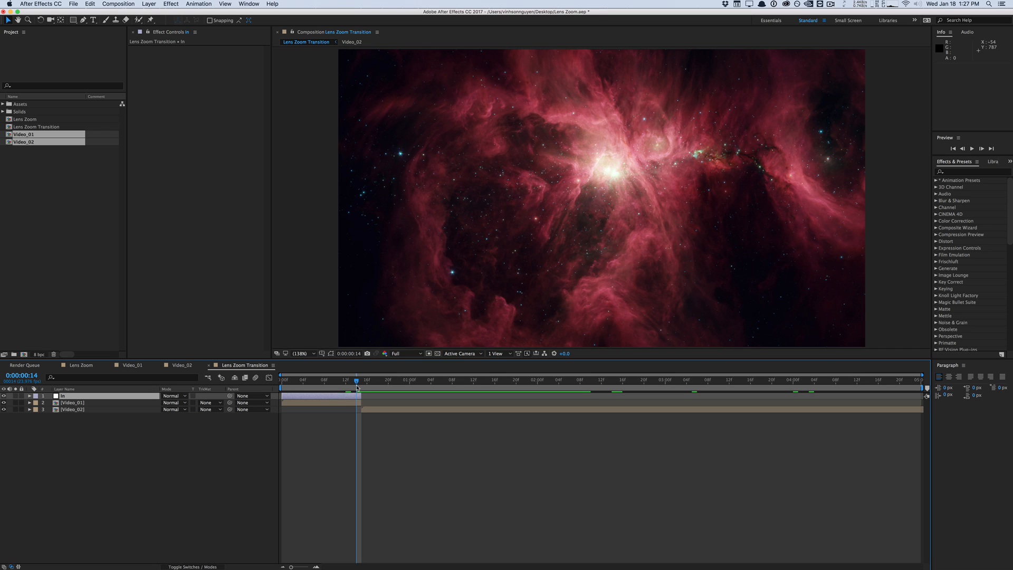
mouse_move(110, 390)
text(Out)
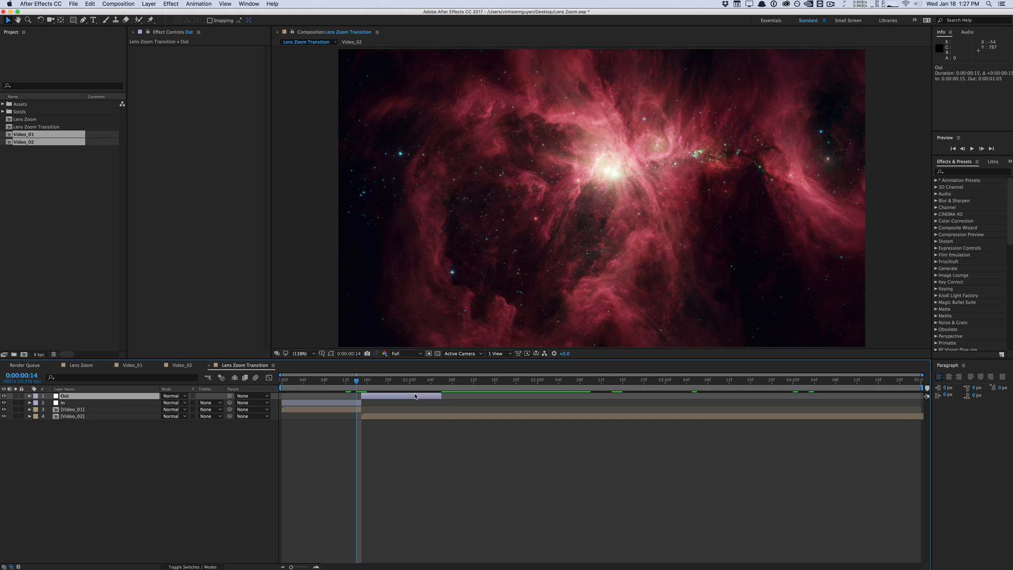
Add the Out adjustment layer spanning frames 15 to 1:05 after the cut.
click(359, 380)
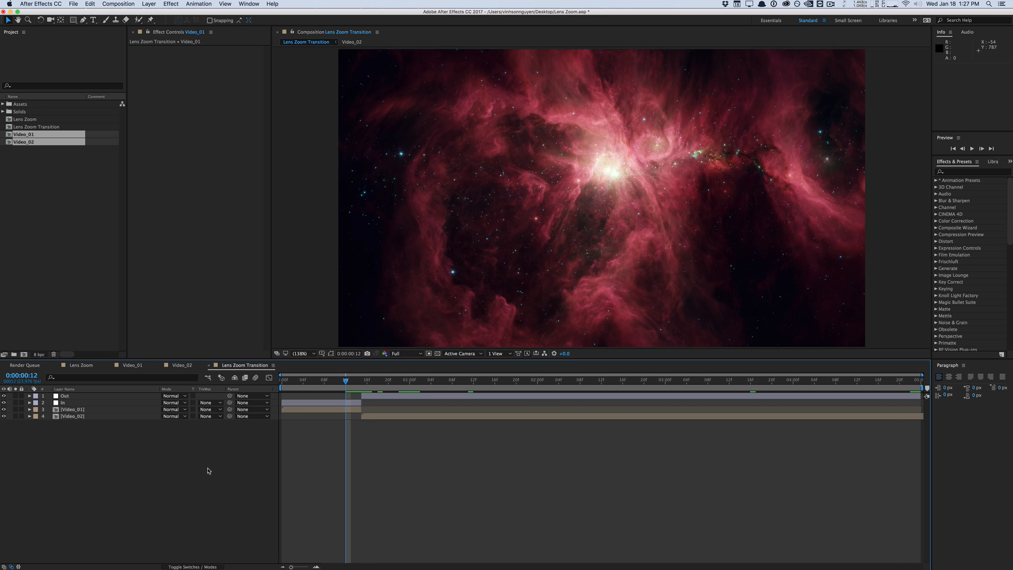
mouse_move(177, 457)
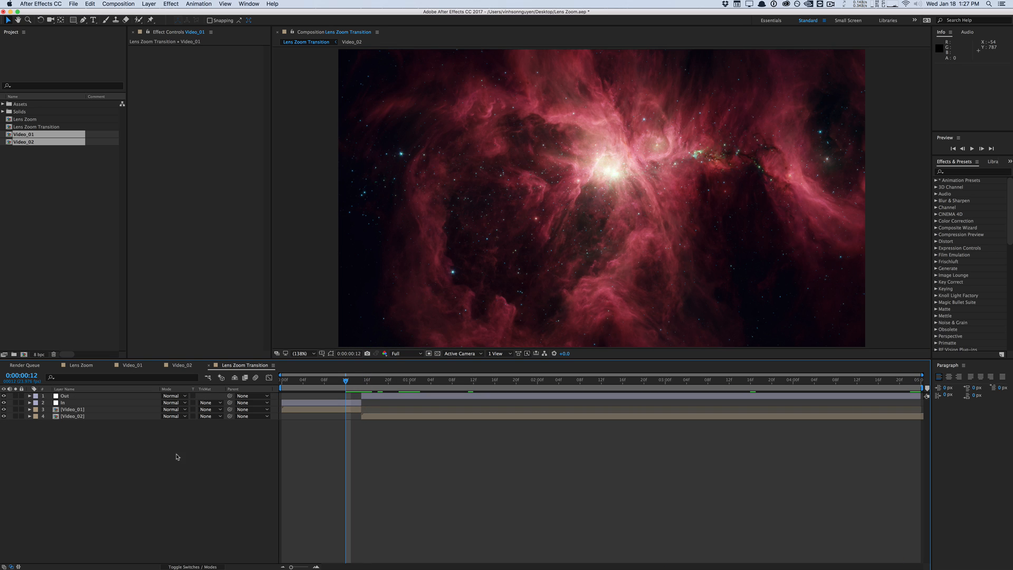
click(62, 402)
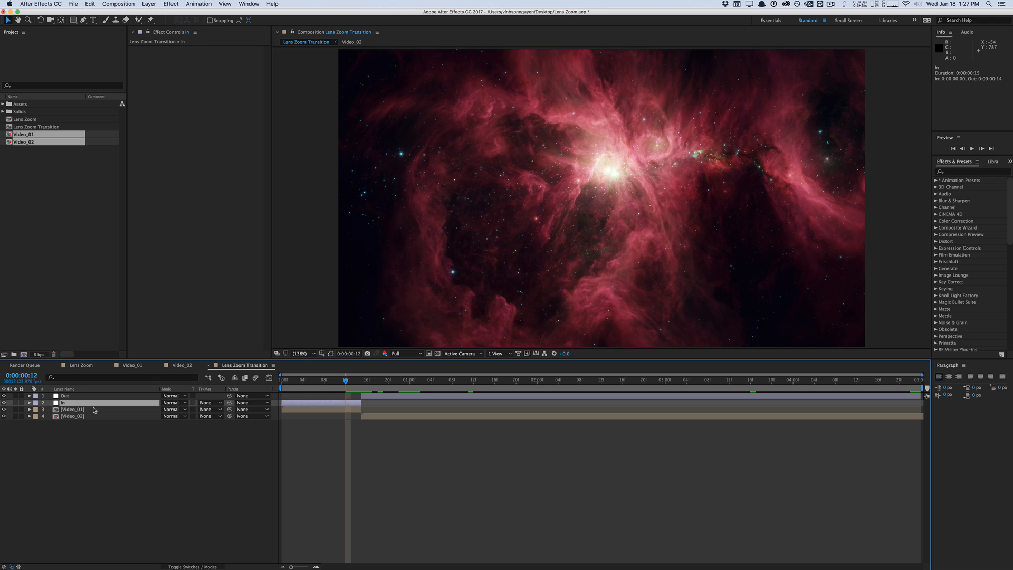
click(71, 409)
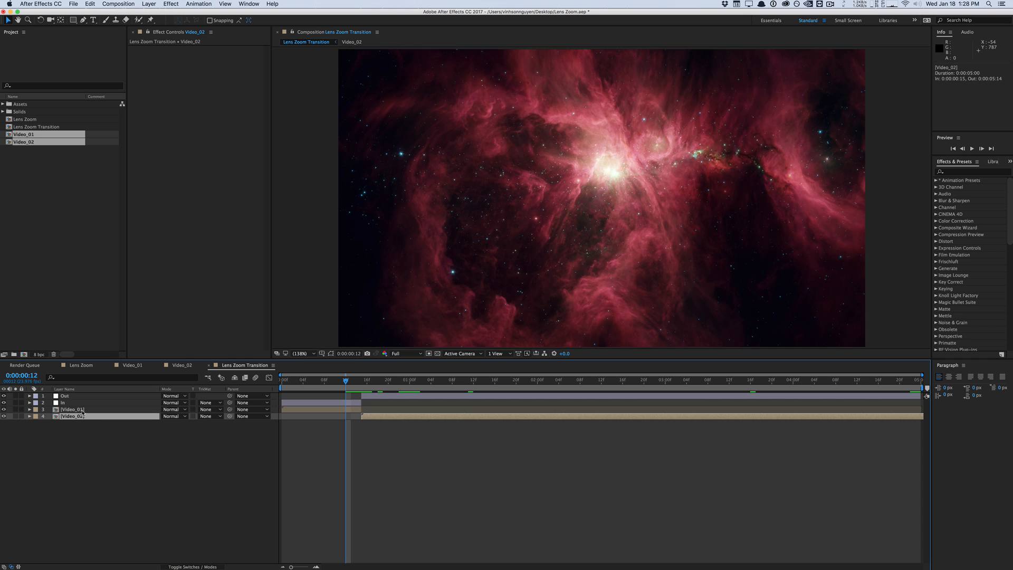
click(63, 402)
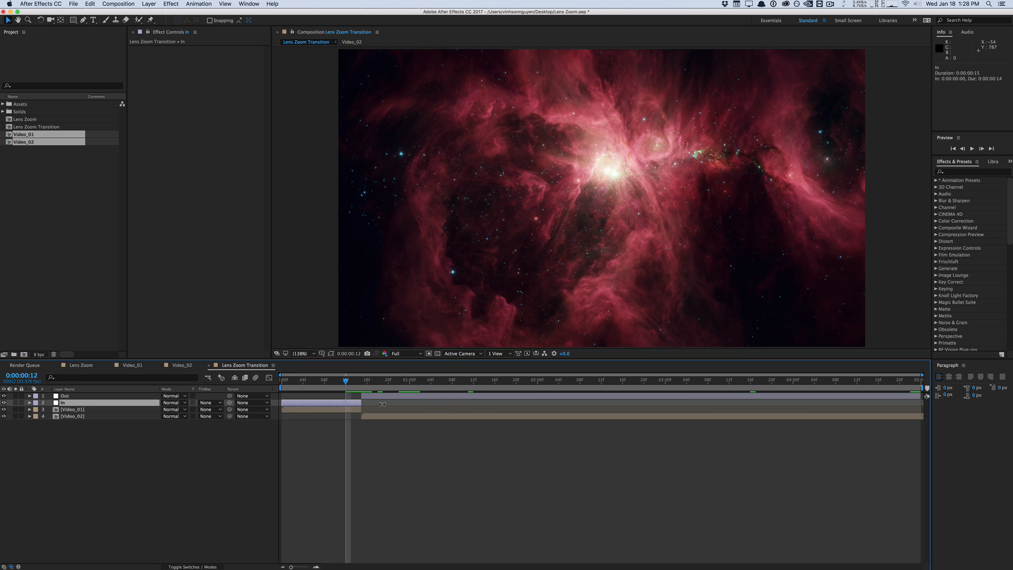
mouse_move(353, 383)
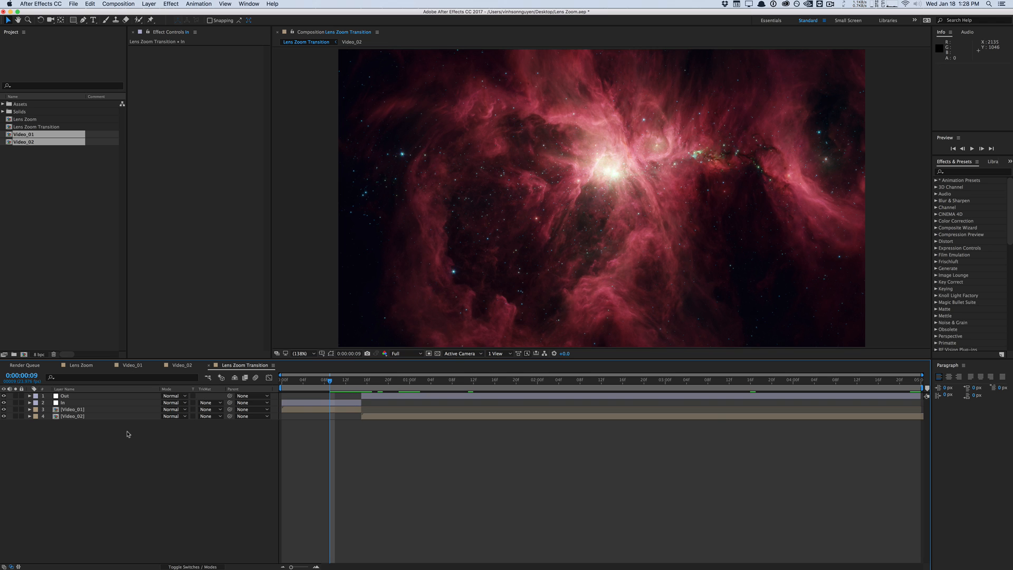
Apply Transform and Optics Compensation to the In layer and search for CC Radial Blur.
click(70, 402)
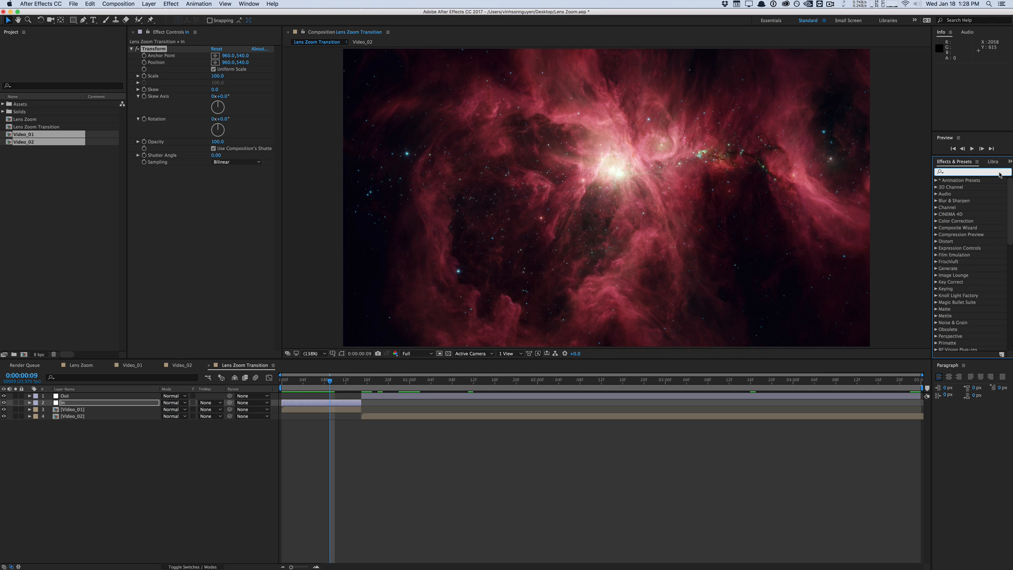
text(optical)
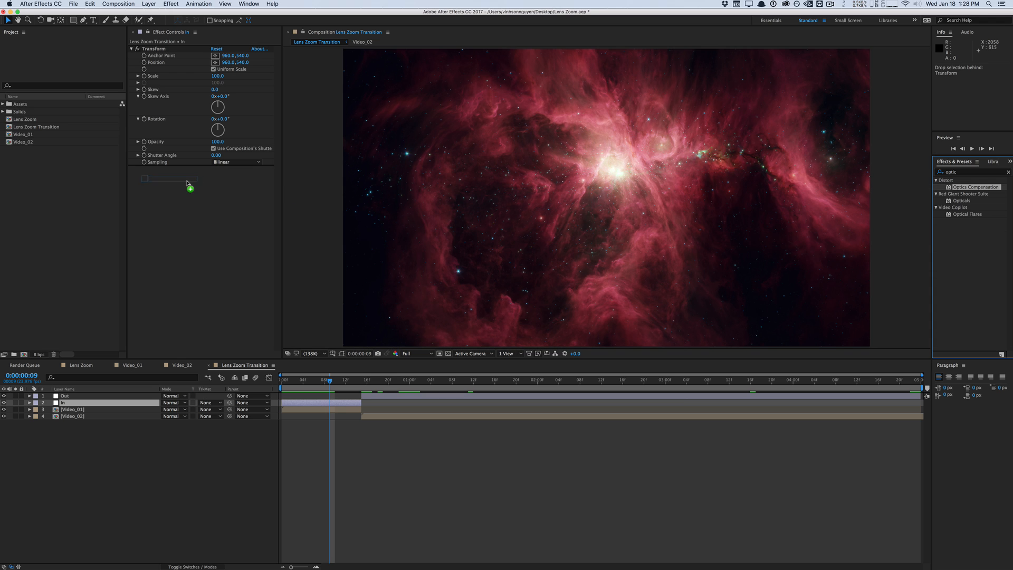
double_click(974, 187)
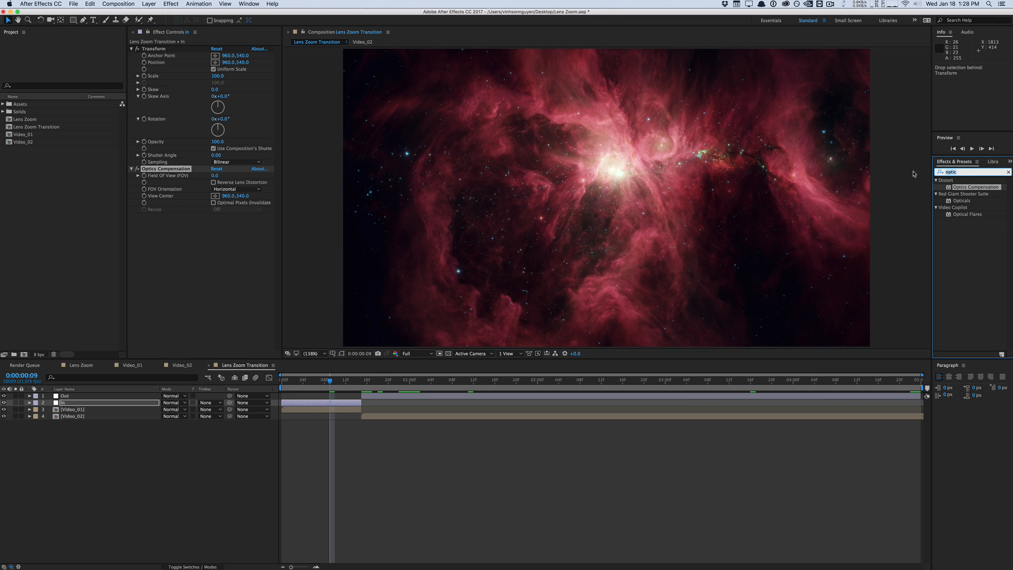
text(cc rad)
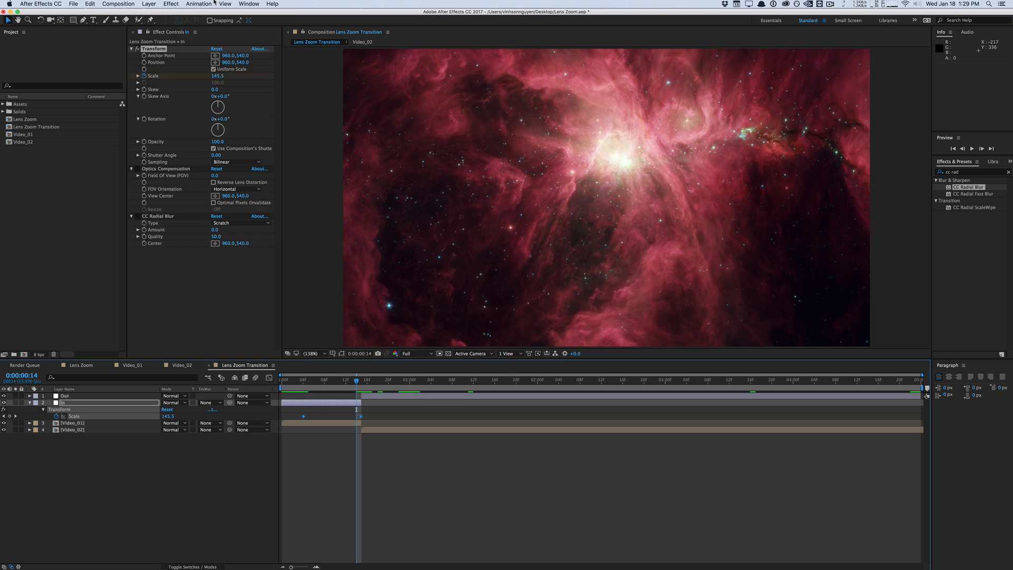
Ease the In layer's Scale ramp from 100 to ~150 in the Graph Editor so it accelerates into the cut.
click(199, 4)
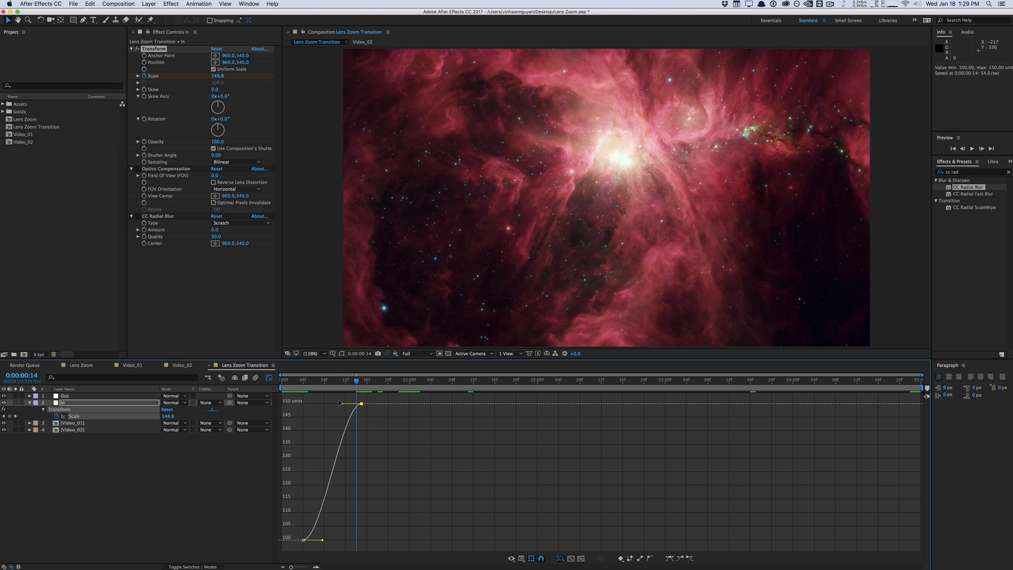
drag(360, 402, 354, 407)
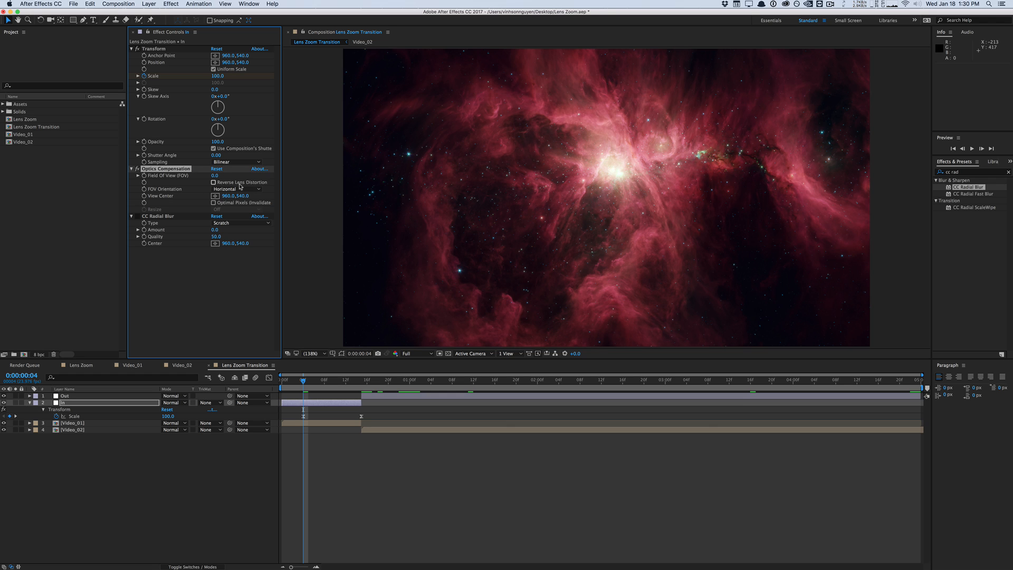
Enable Reverse Lens Distortion and keyframe Field Of View from 0 to 160, eased to match the zoom.
click(213, 181)
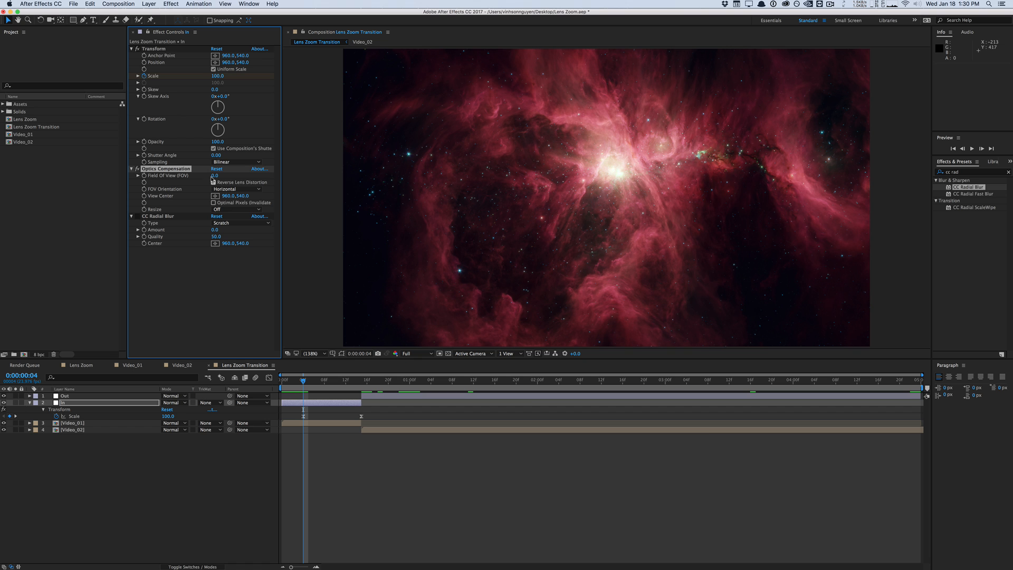
click(215, 175)
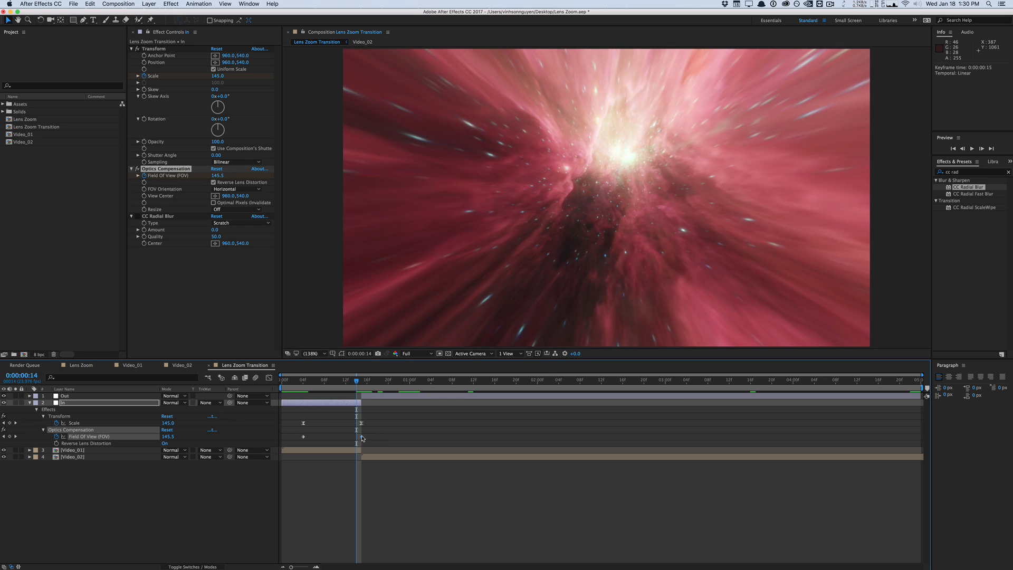
click(248, 4)
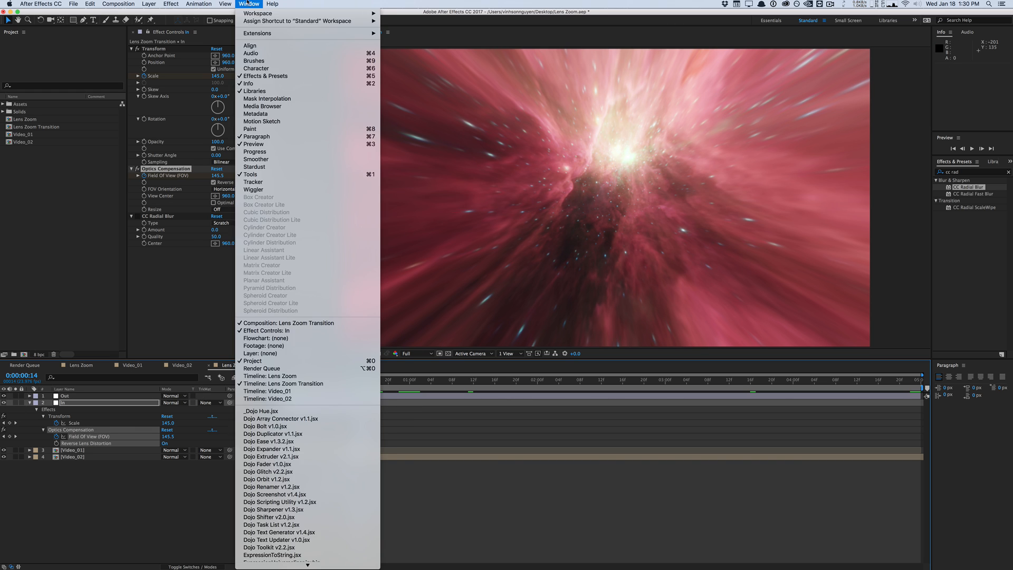
click(198, 4)
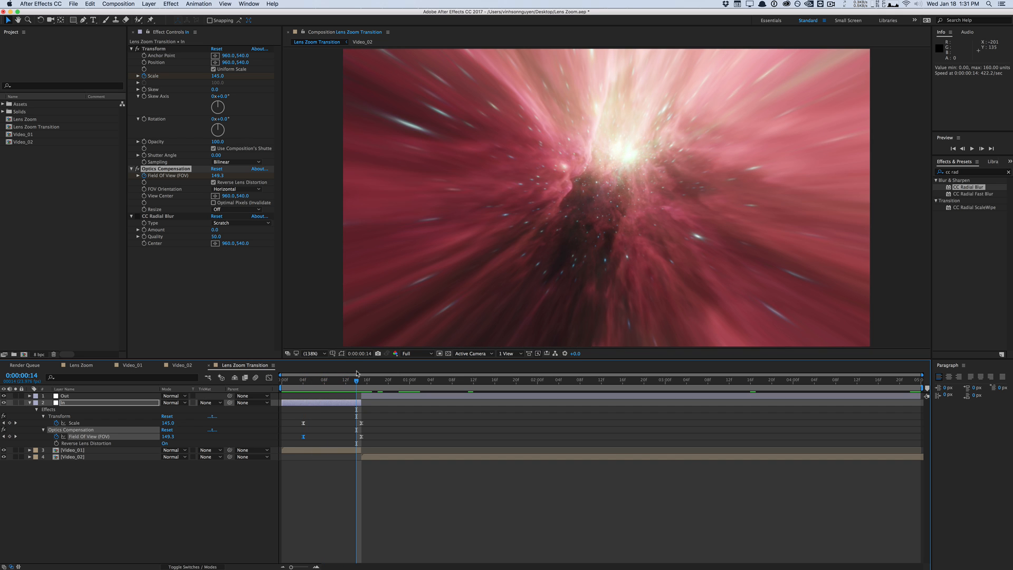
click(317, 379)
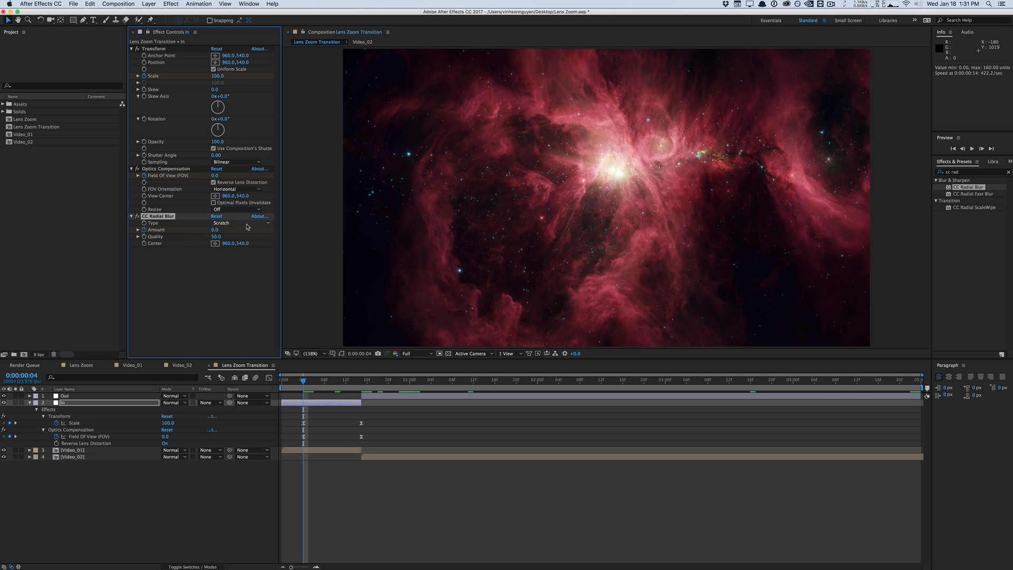
Set CC Radial Blur to Fading Zoom ramping Amount 0 to 60, then copy the keyframes for Out.
click(240, 223)
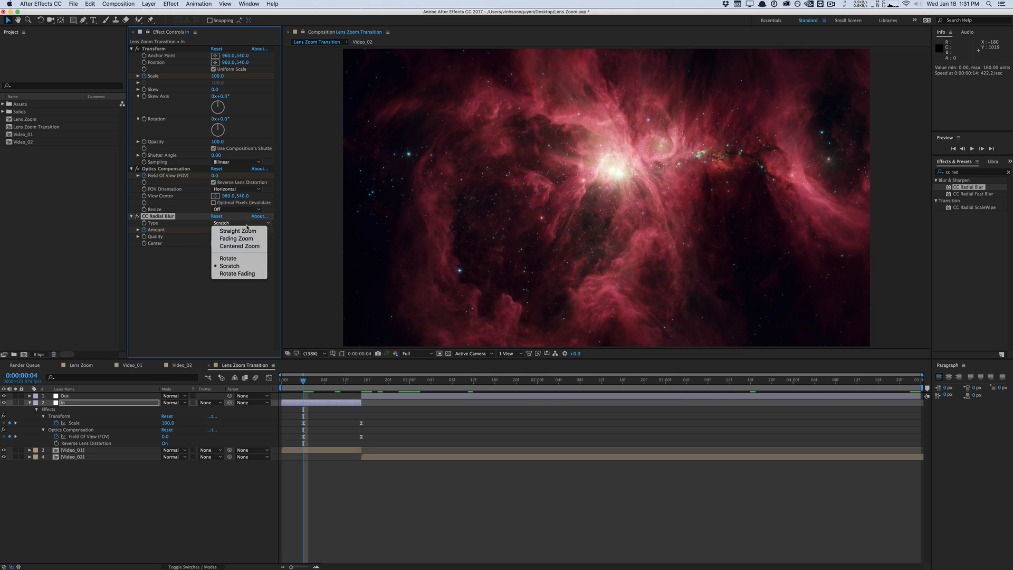
click(238, 238)
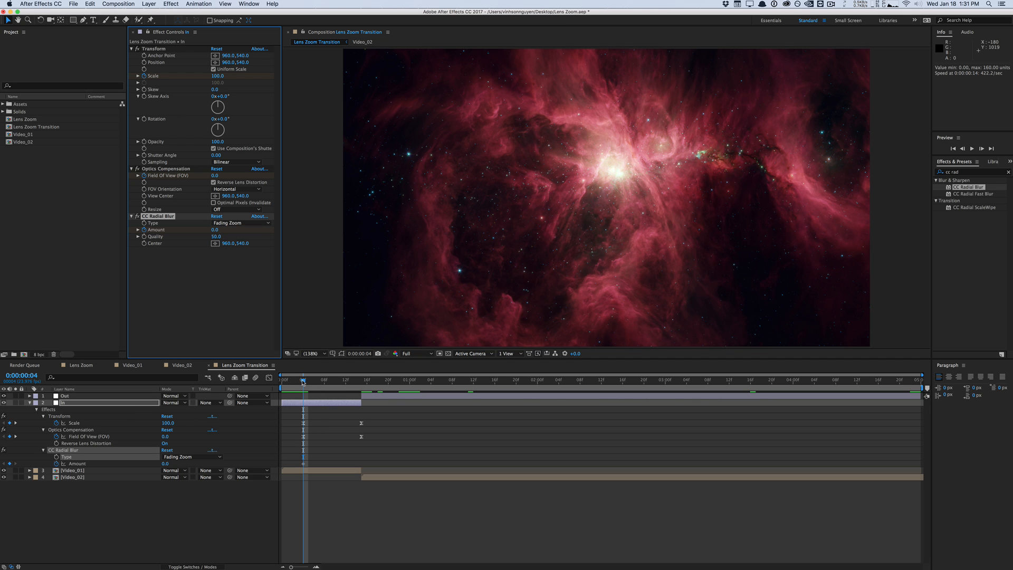
drag(303, 379, 358, 379)
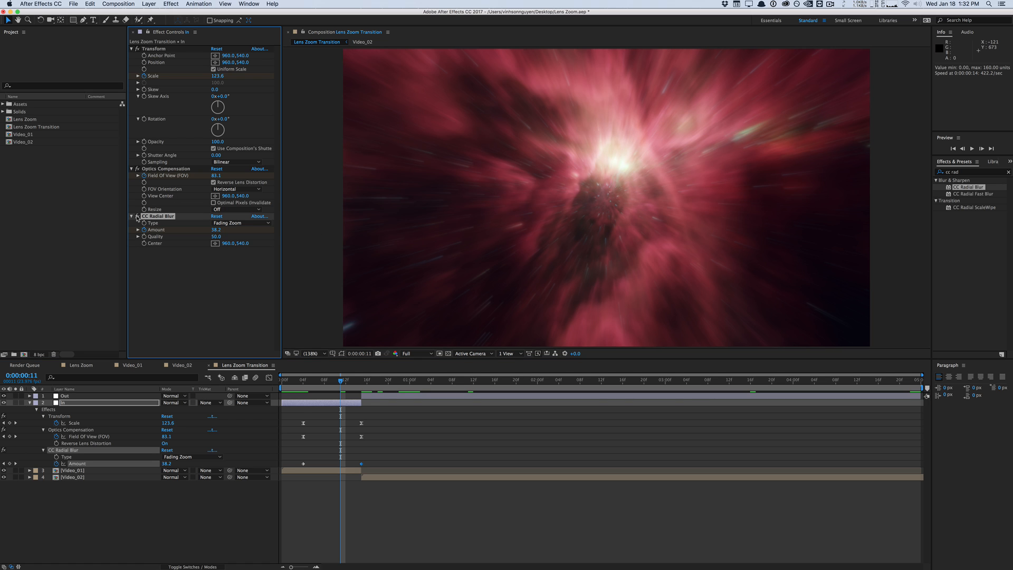
click(313, 381)
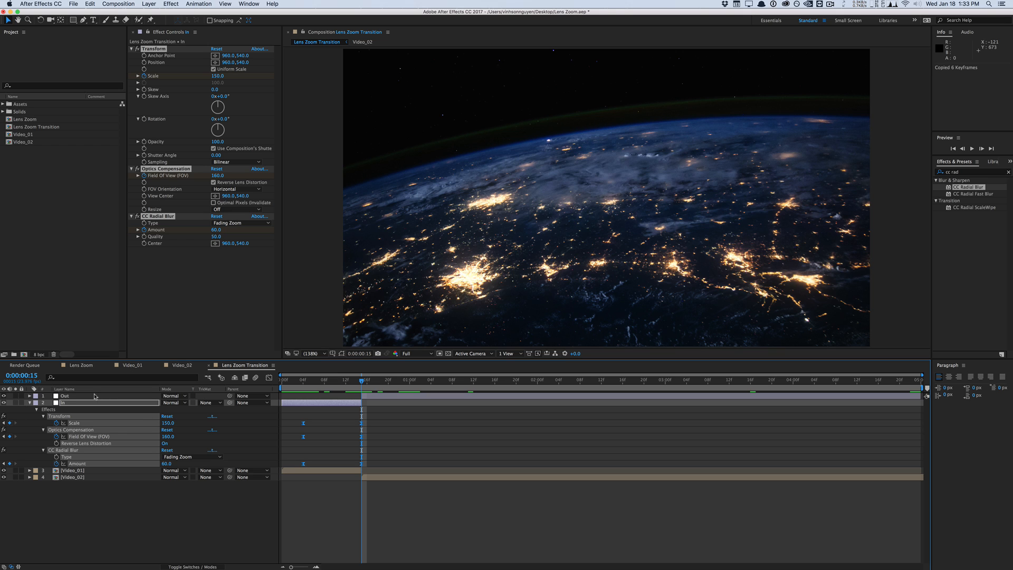
click(64, 396)
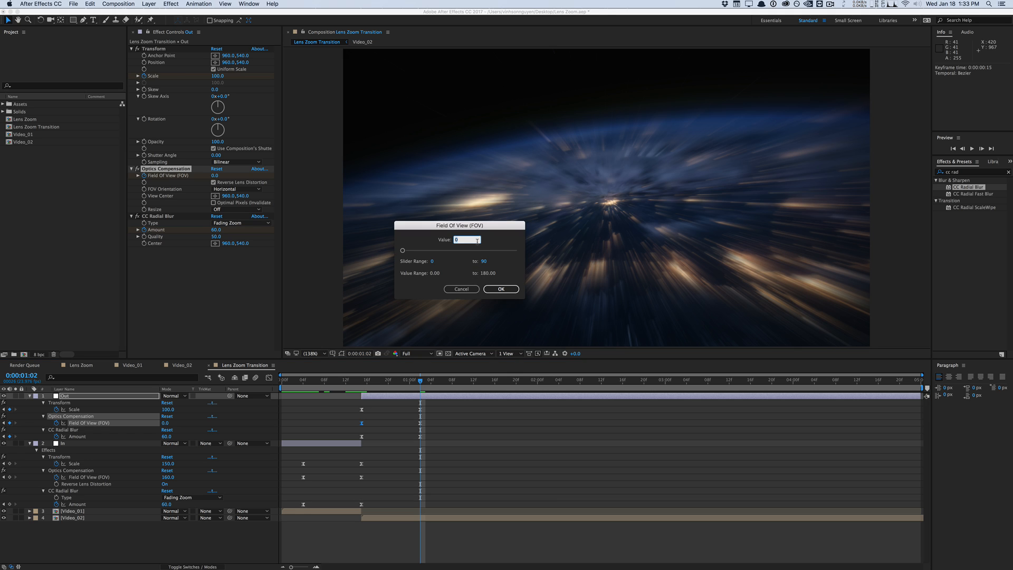
Set the Out layer's first keyframes to Scale 135, Field Of View 135 and blur Amount 45.
text(135)
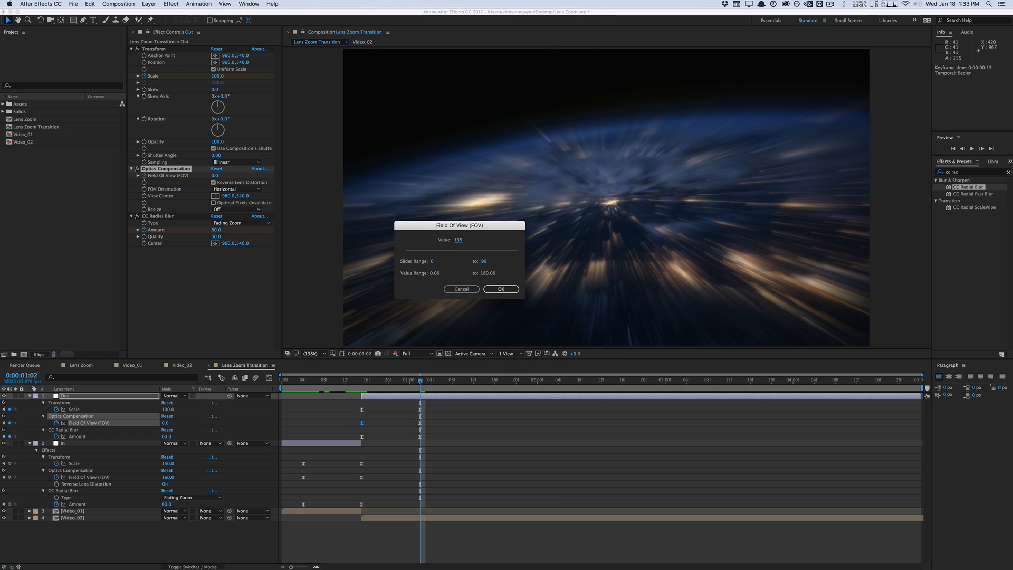
click(500, 289)
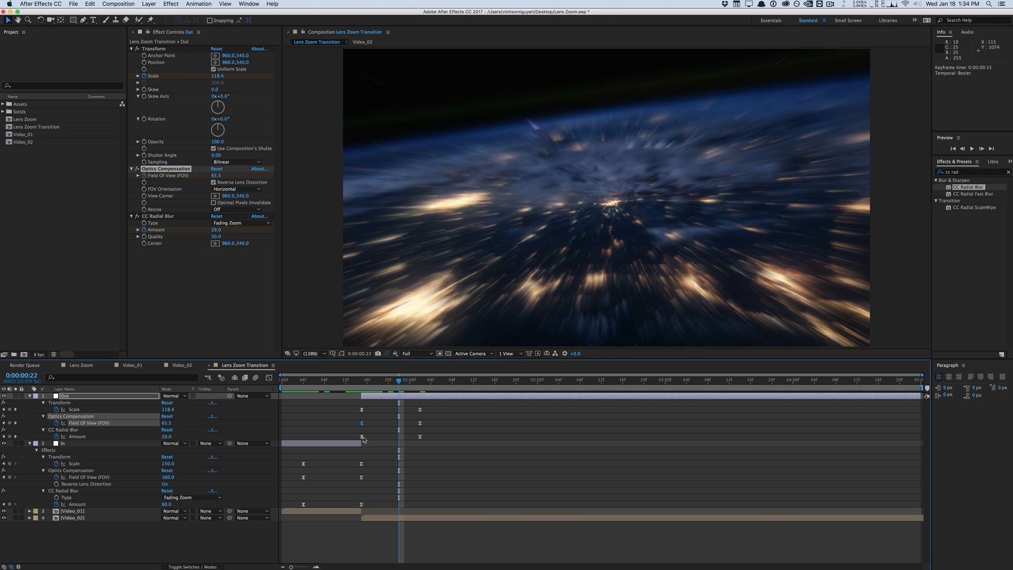
double_click(362, 436)
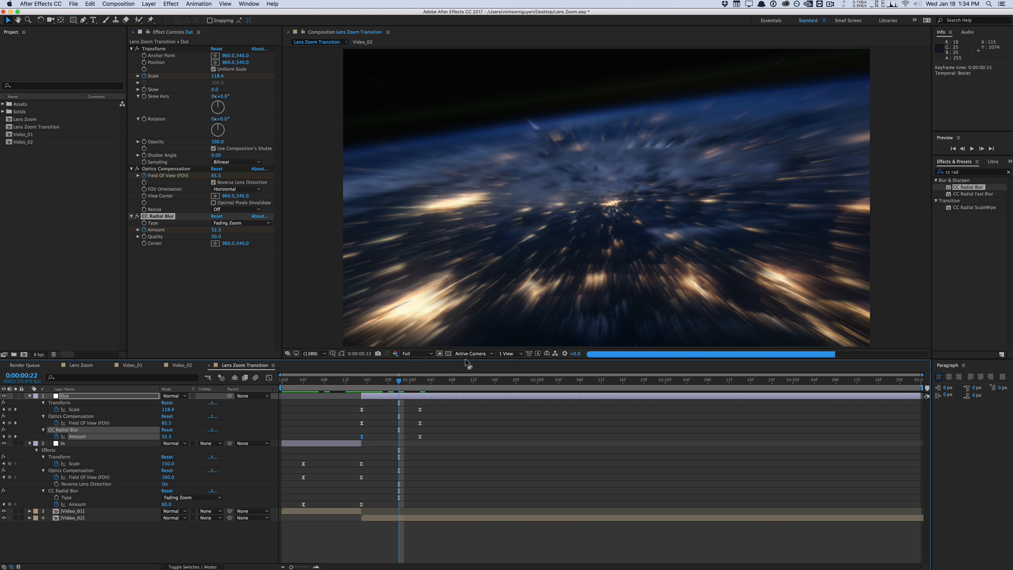
double_click(419, 435)
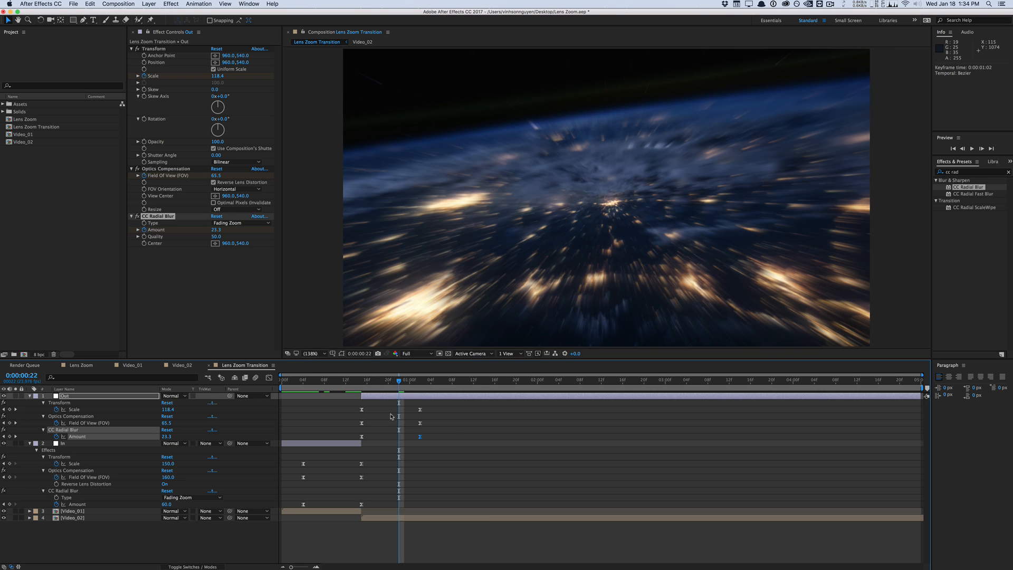
click(362, 379)
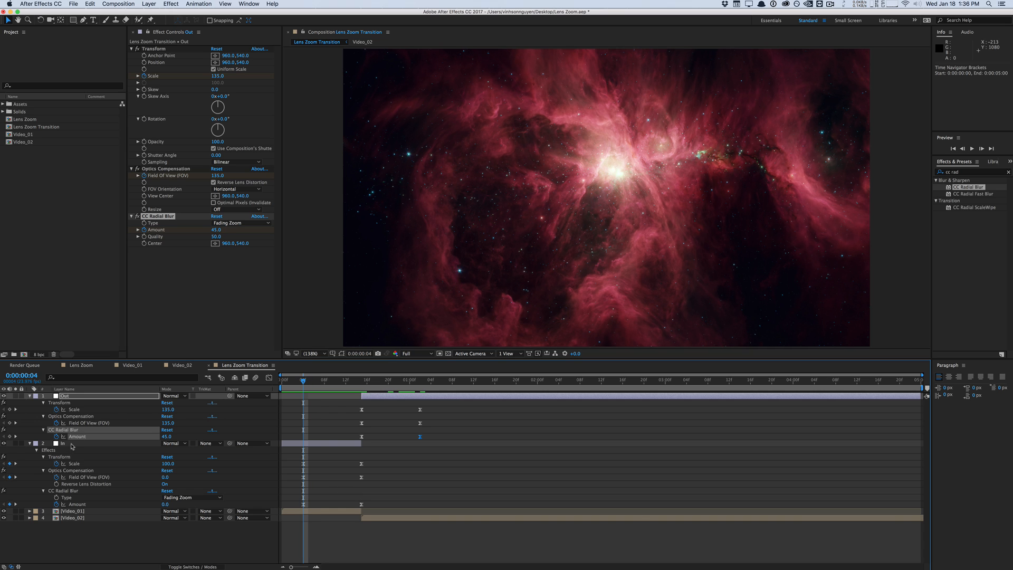
Keyframe In rotation to -13° at the cut and Out rotation from near 345° back to 360°.
click(65, 444)
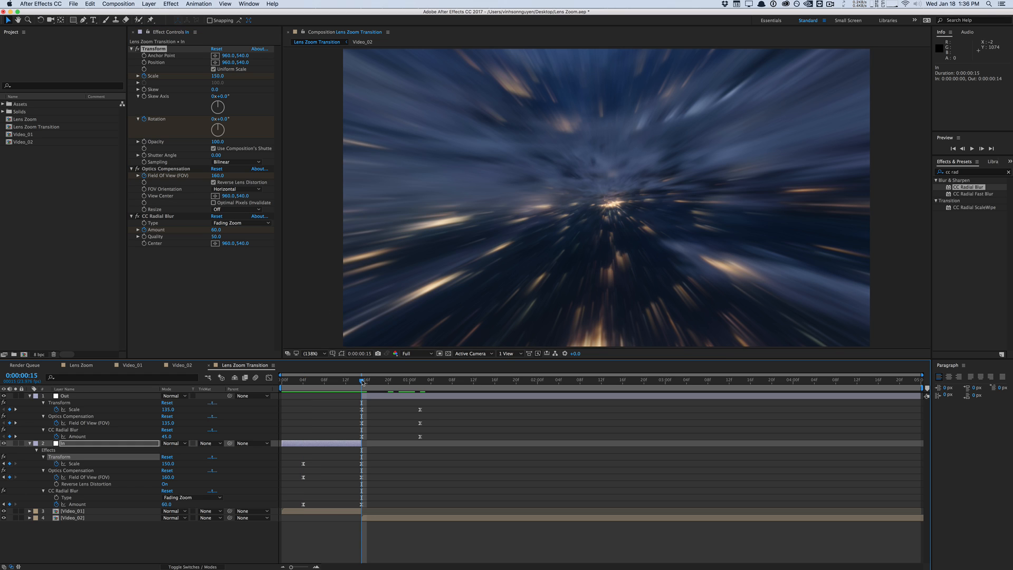
mouse_move(219, 133)
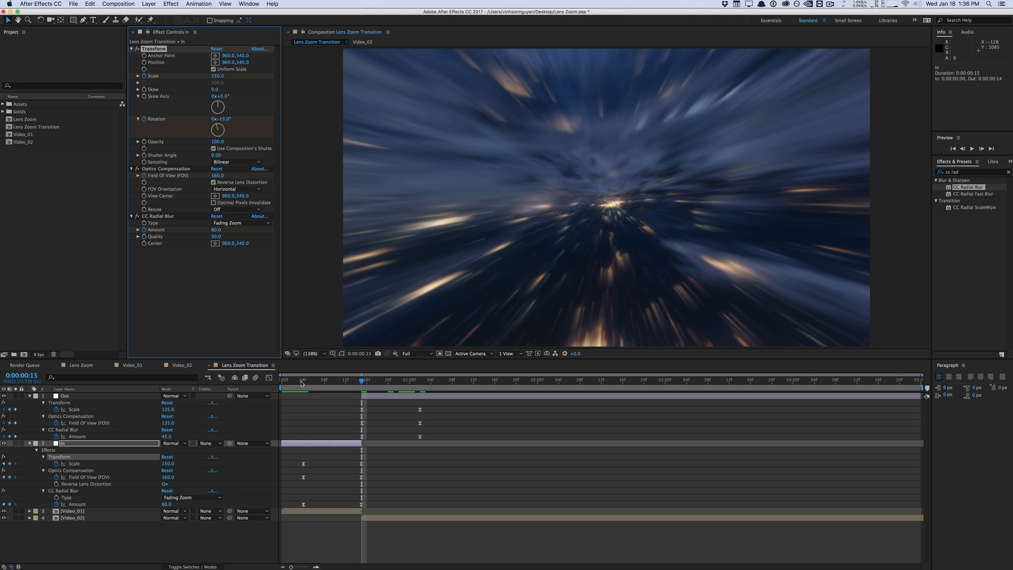
drag(362, 380, 320, 379)
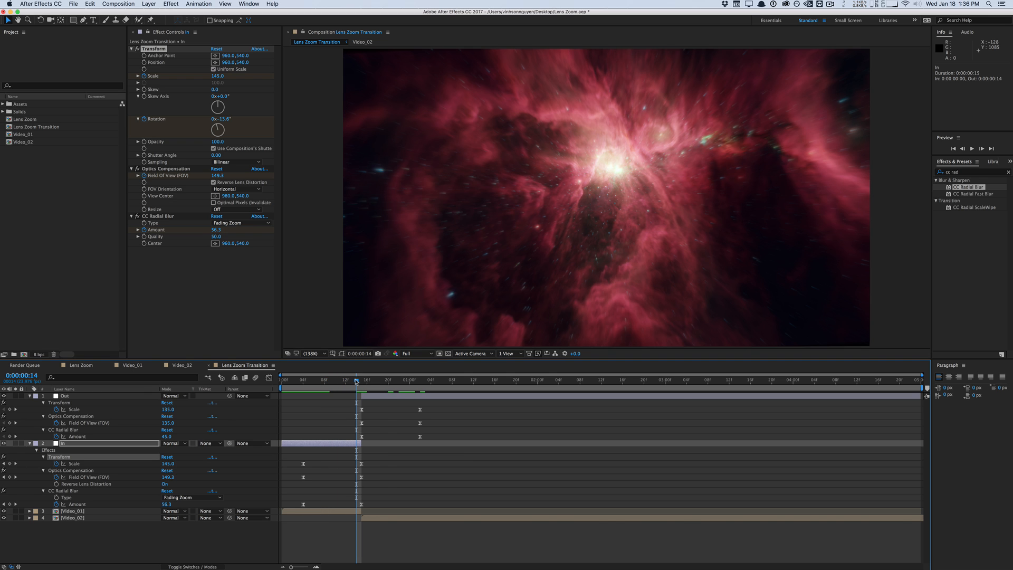
click(362, 379)
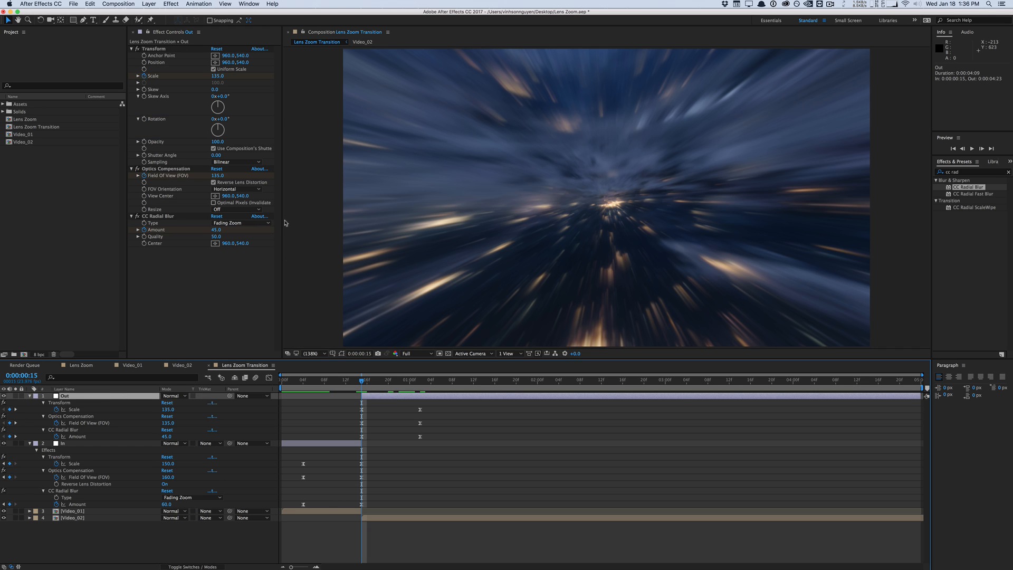
mouse_move(162, 121)
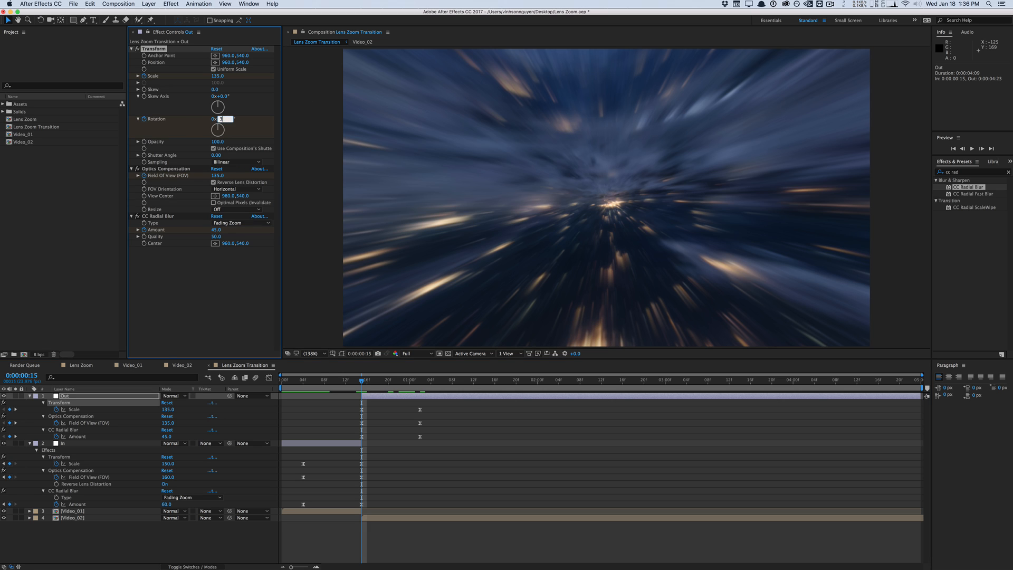
text(360)
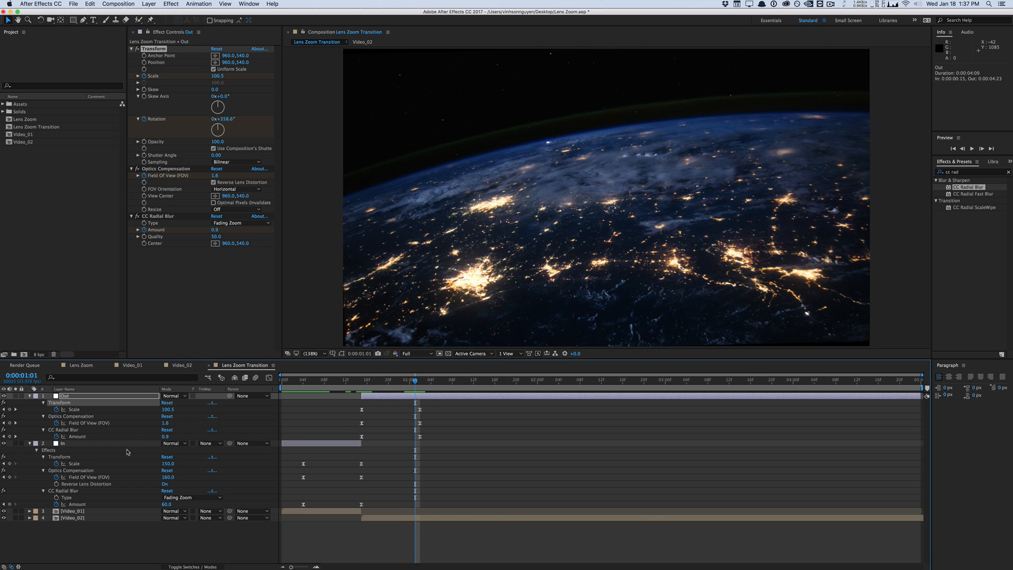
Trim the work area end to around 1:15 and RAM-preview the rotating zoom transition.
click(85, 443)
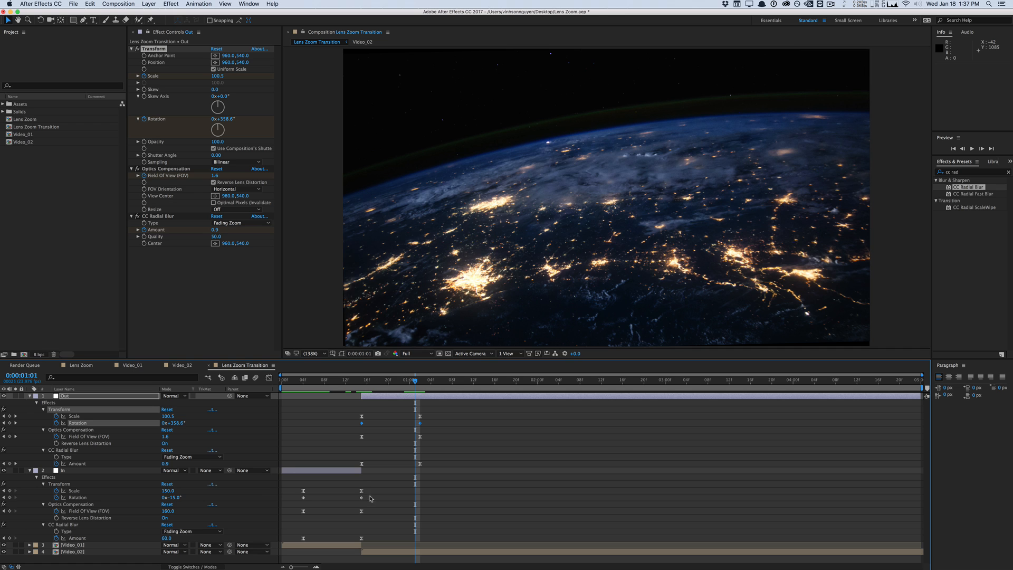
click(249, 5)
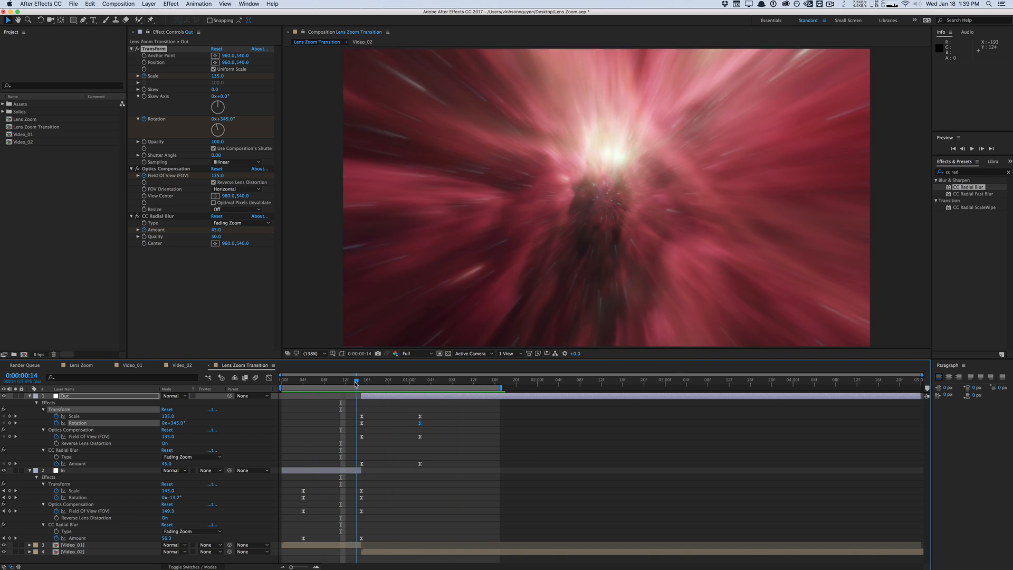
click(364, 379)
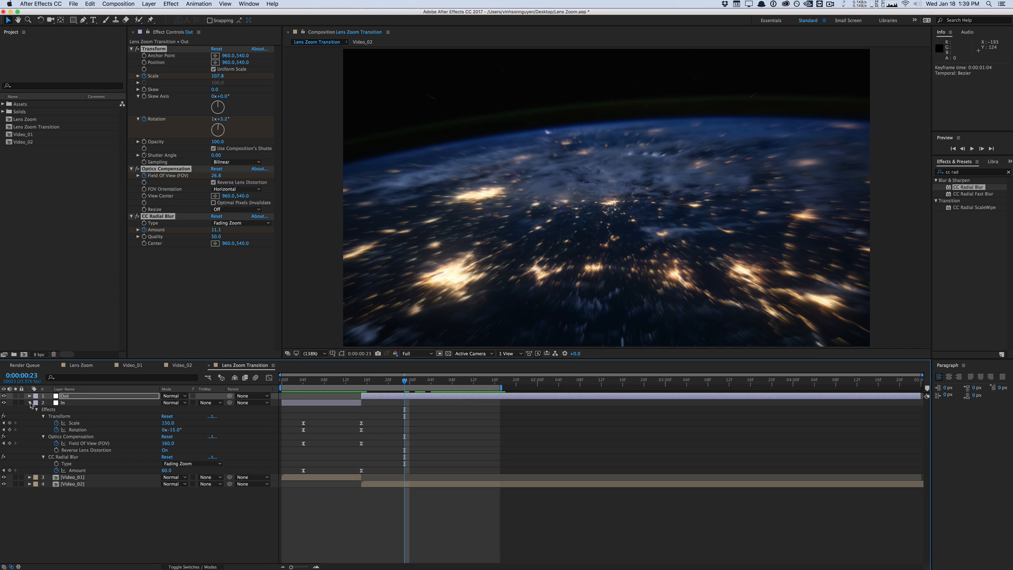
Add a 'Chromatic Aberration' adjustment layer on top with the uni. Chromatic Aberration effect.
click(149, 5)
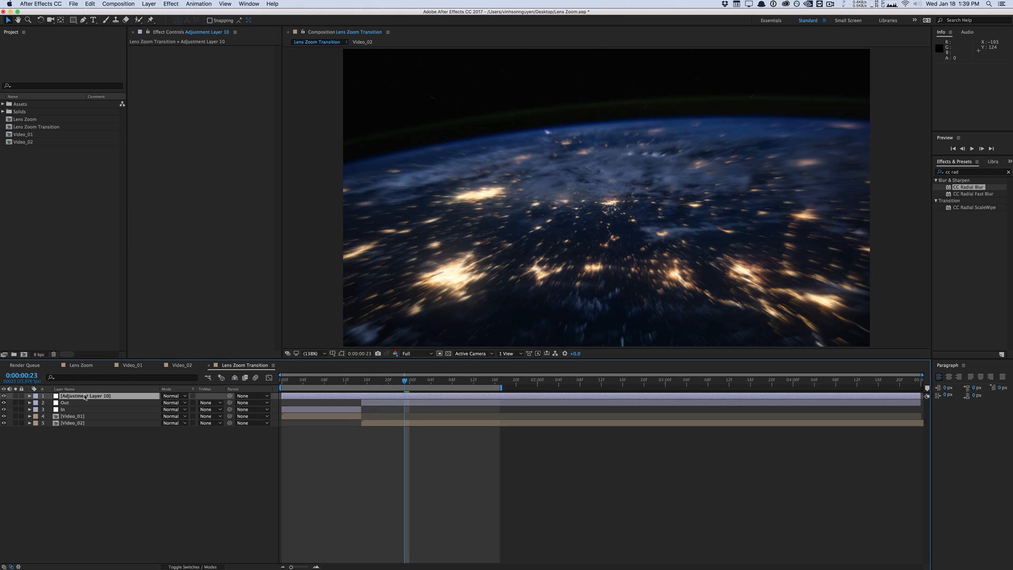
text(Chromatic Aberration)
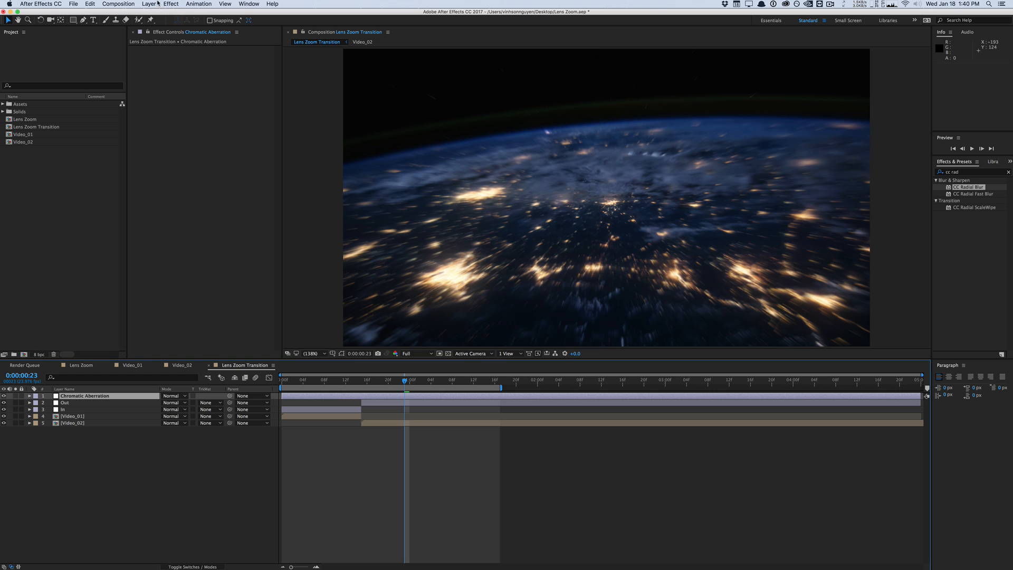
click(171, 4)
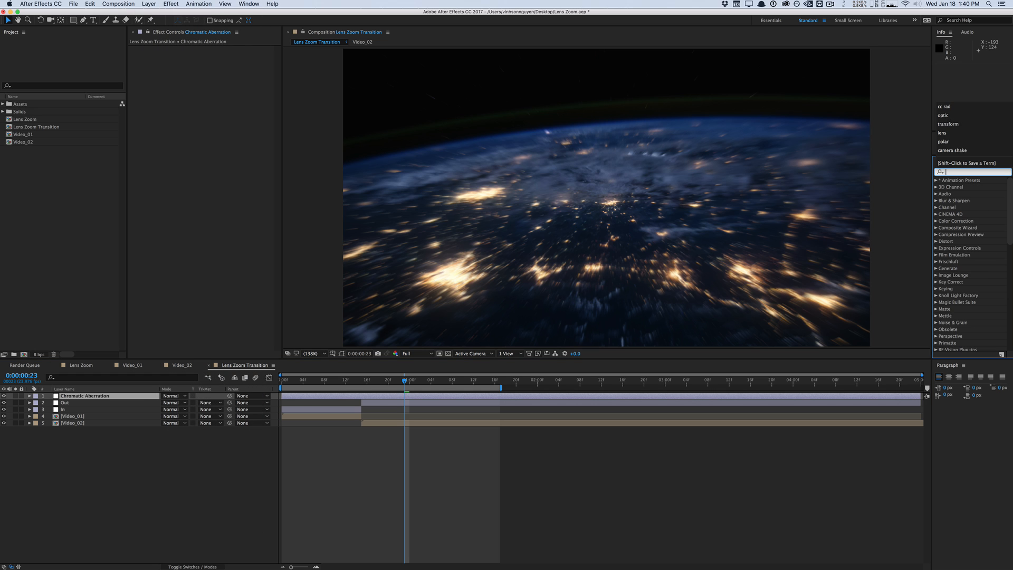
text(chromatic)
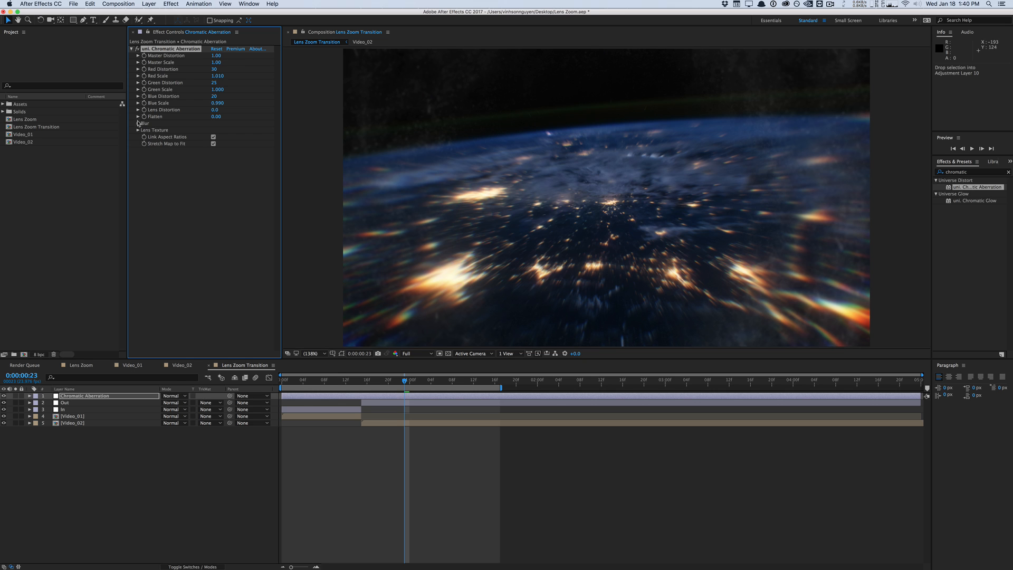
Use the Viewfinder lens texture at amount 10 and raise the edge blur radius and falloff.
click(235, 136)
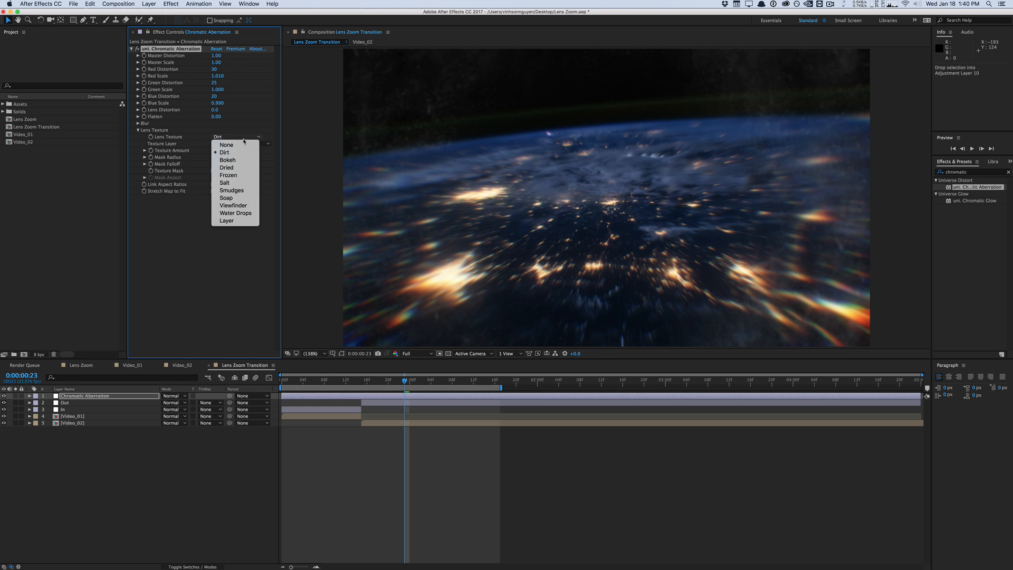
mouse_move(231, 190)
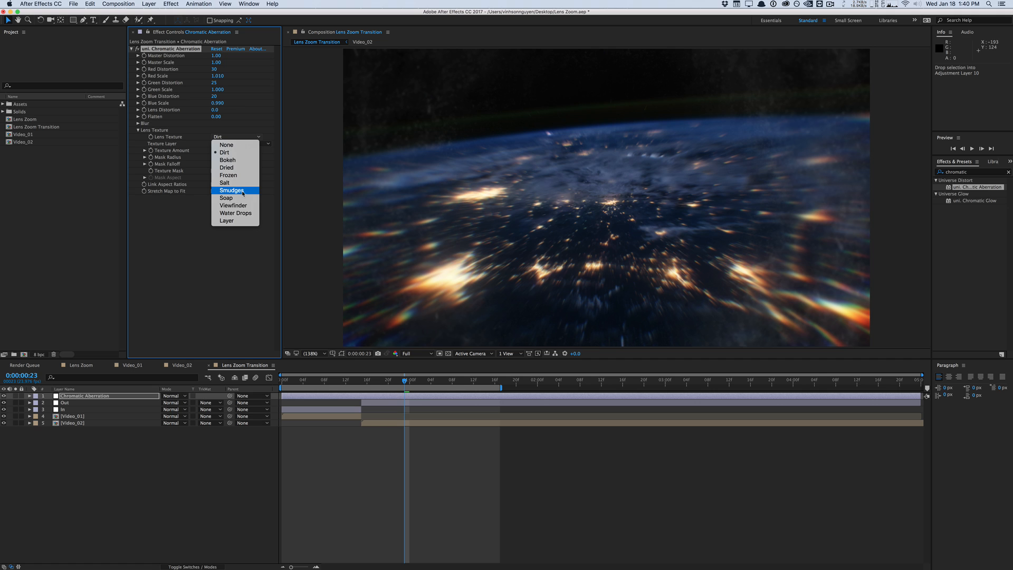
click(232, 205)
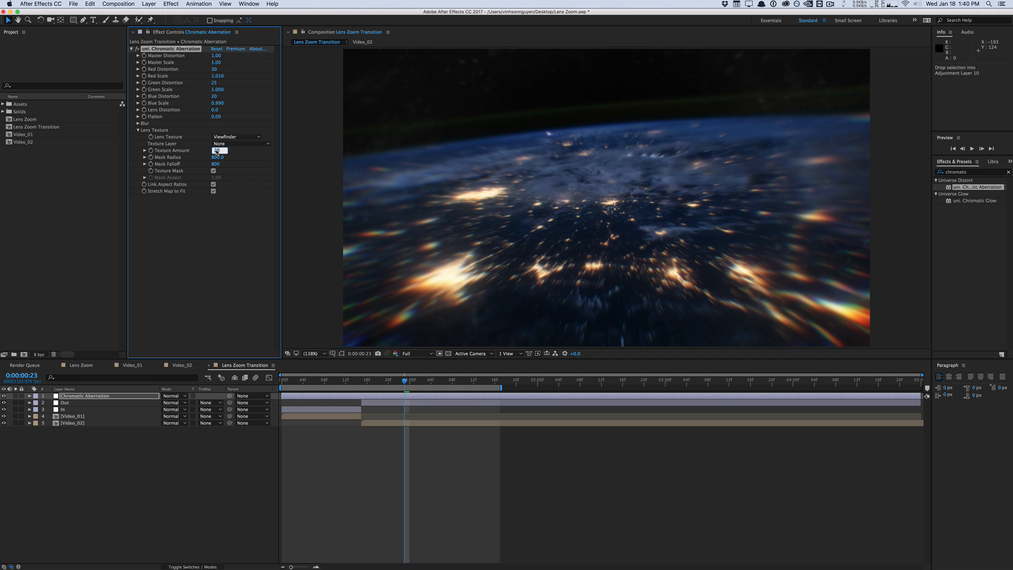
text(10.00)
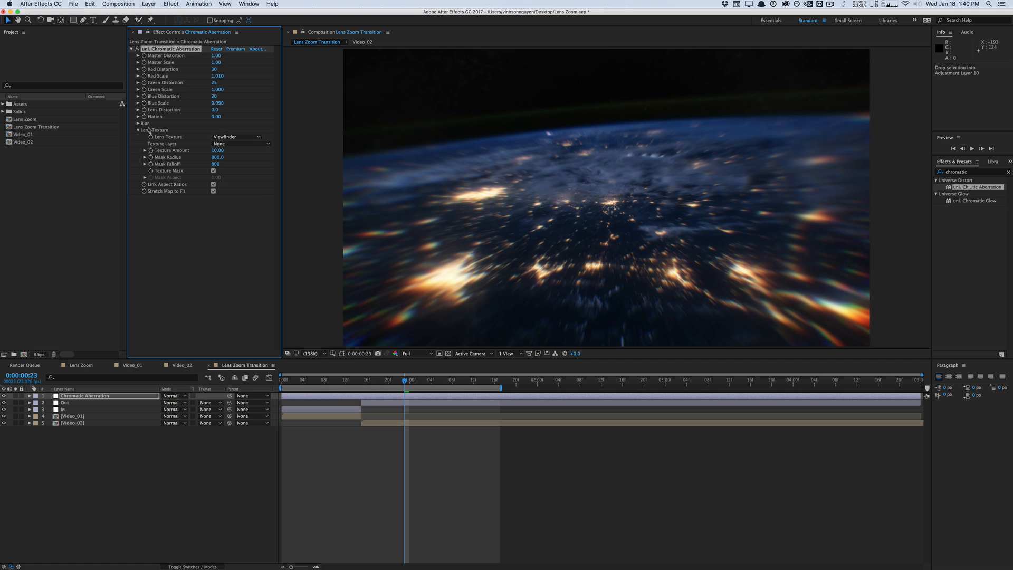
click(137, 123)
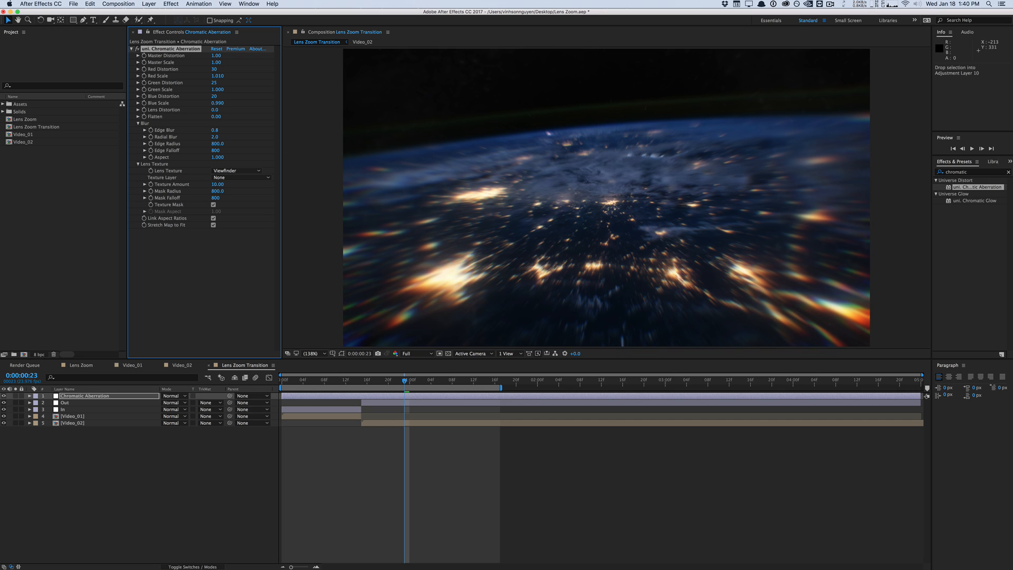
drag(217, 143, 230, 144)
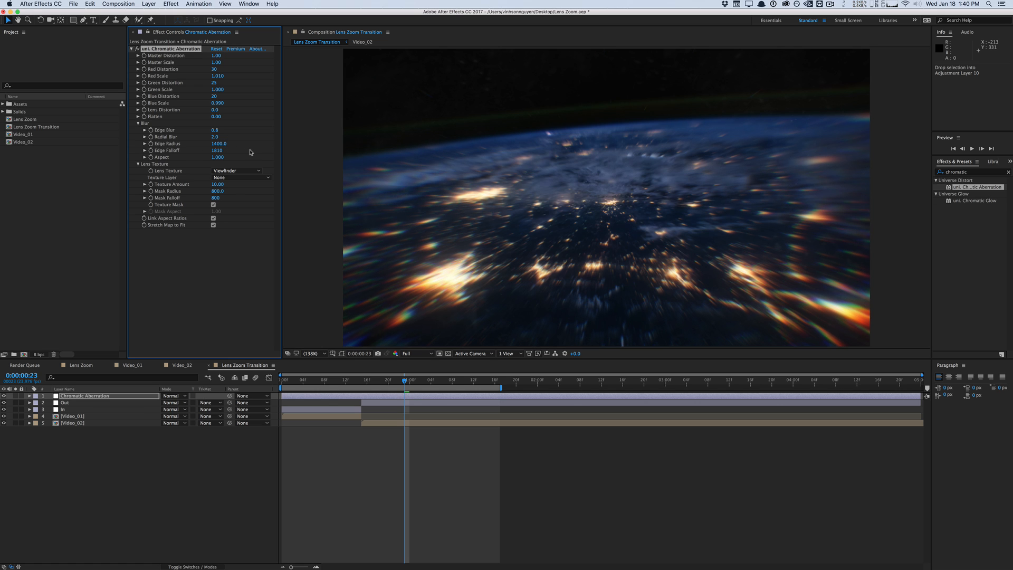
click(323, 381)
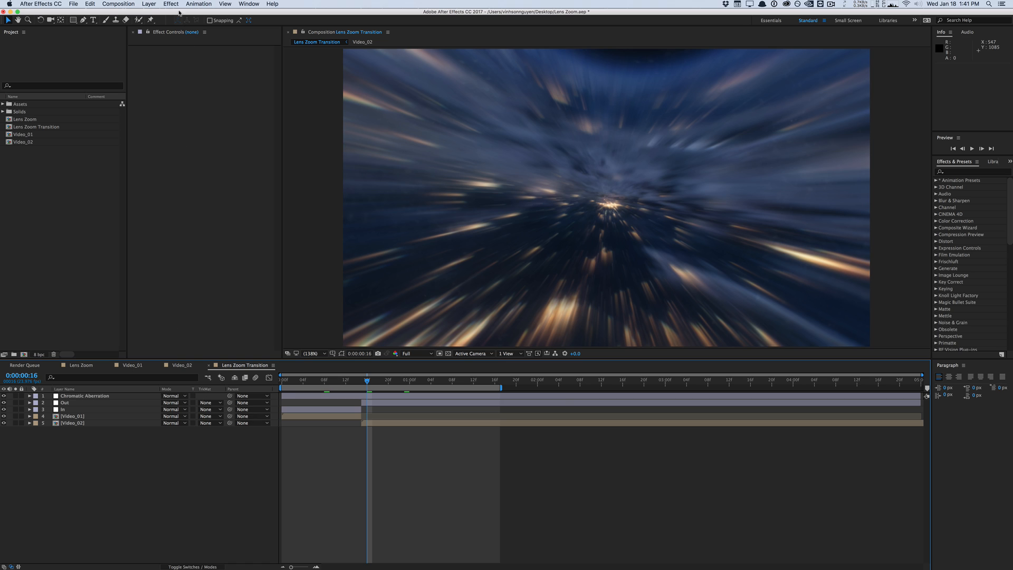
Add a new adjustment layer on top named 'Camera Shake'.
click(147, 3)
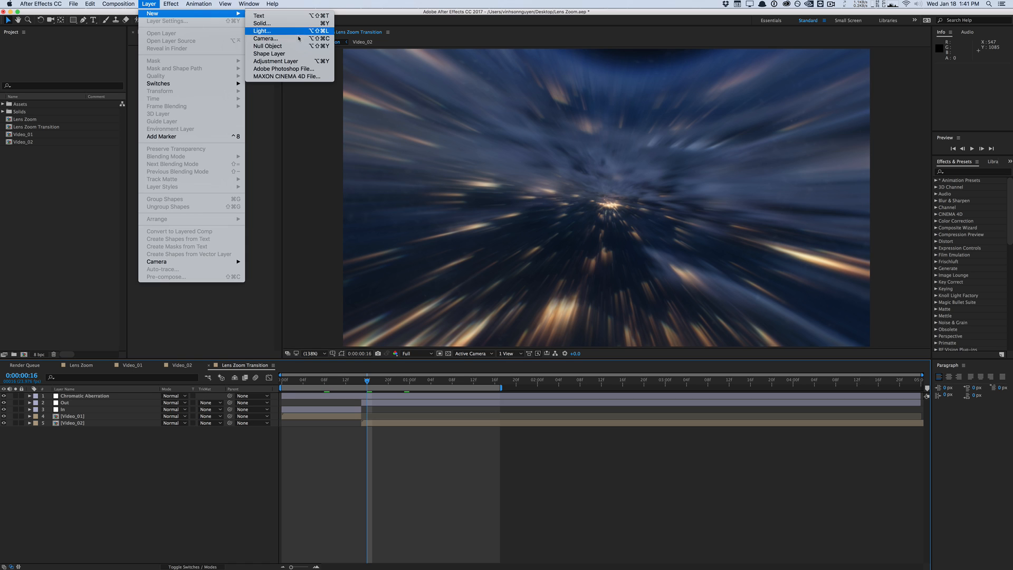
mouse_move(267, 45)
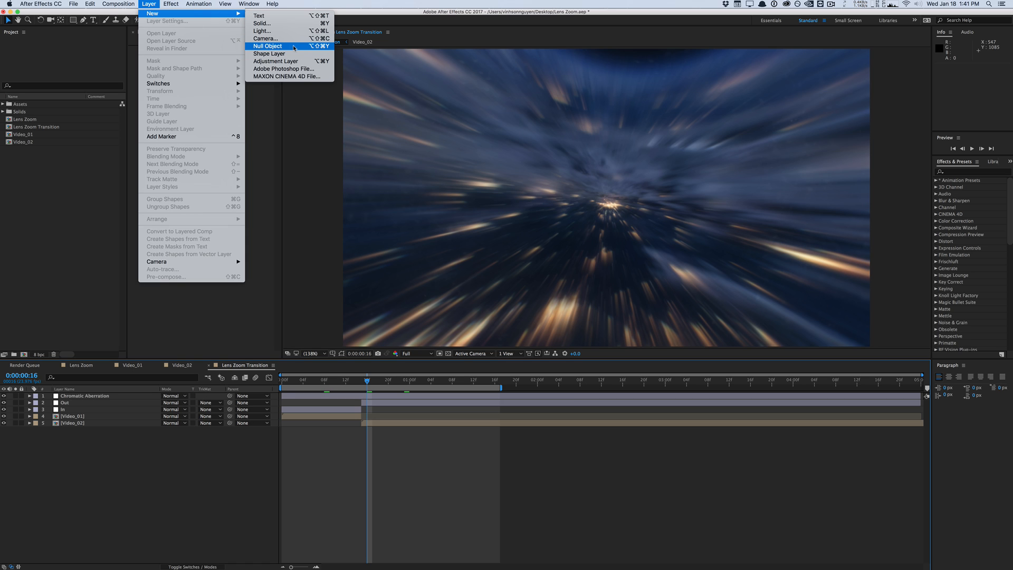
click(276, 62)
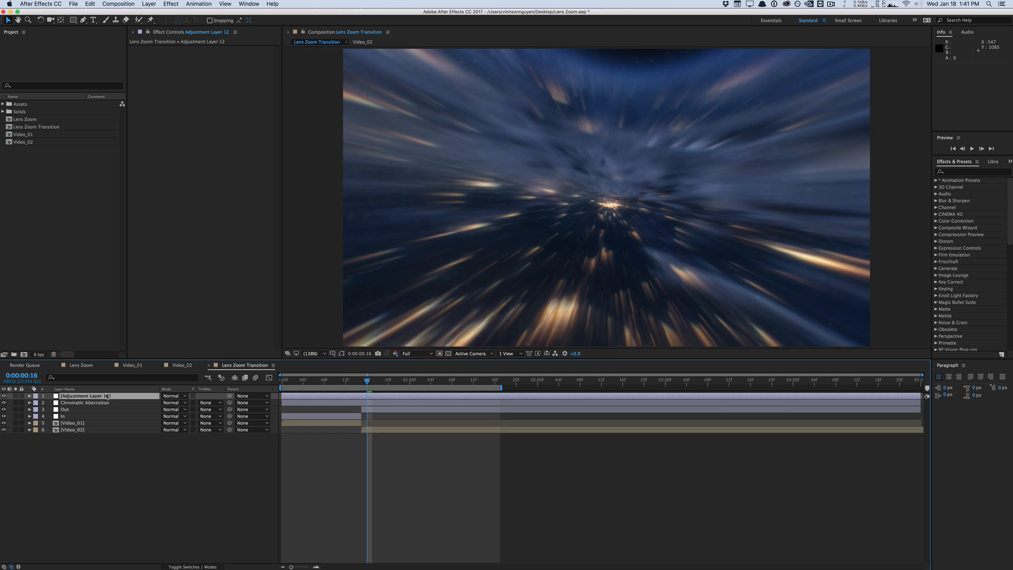
double_click(107, 396)
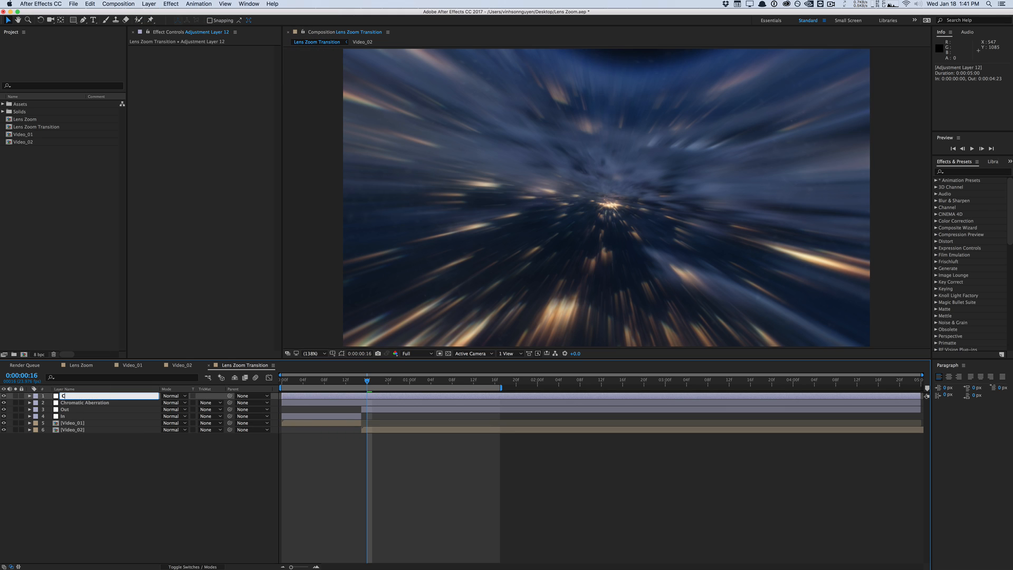
text(Camera Shake)
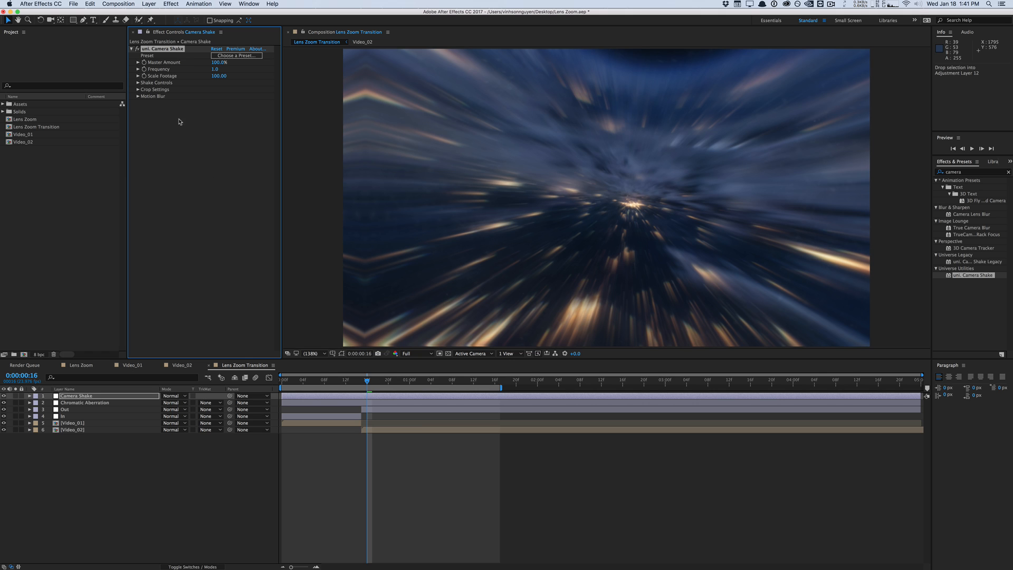
mouse_move(162, 117)
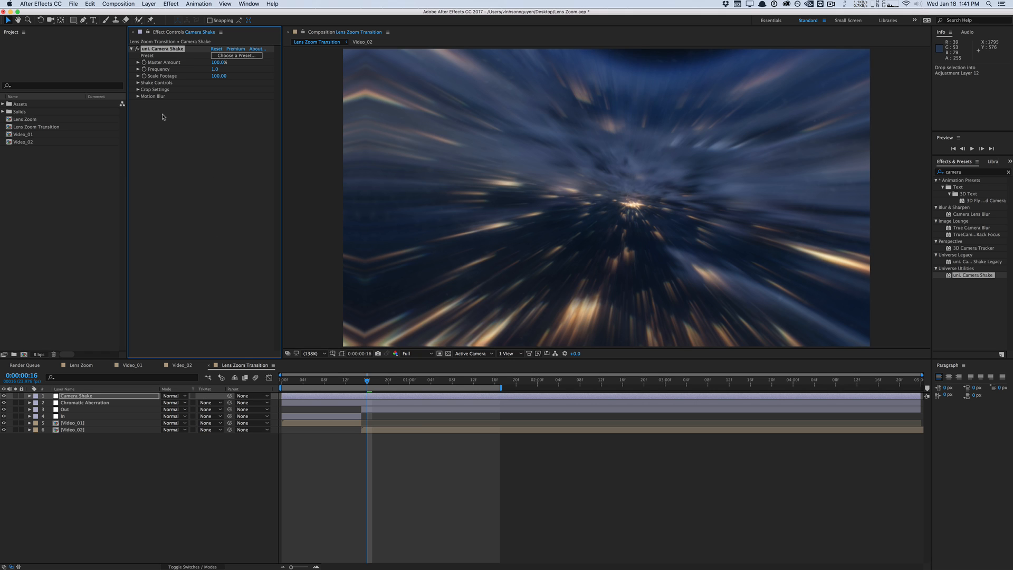
mouse_move(497, 92)
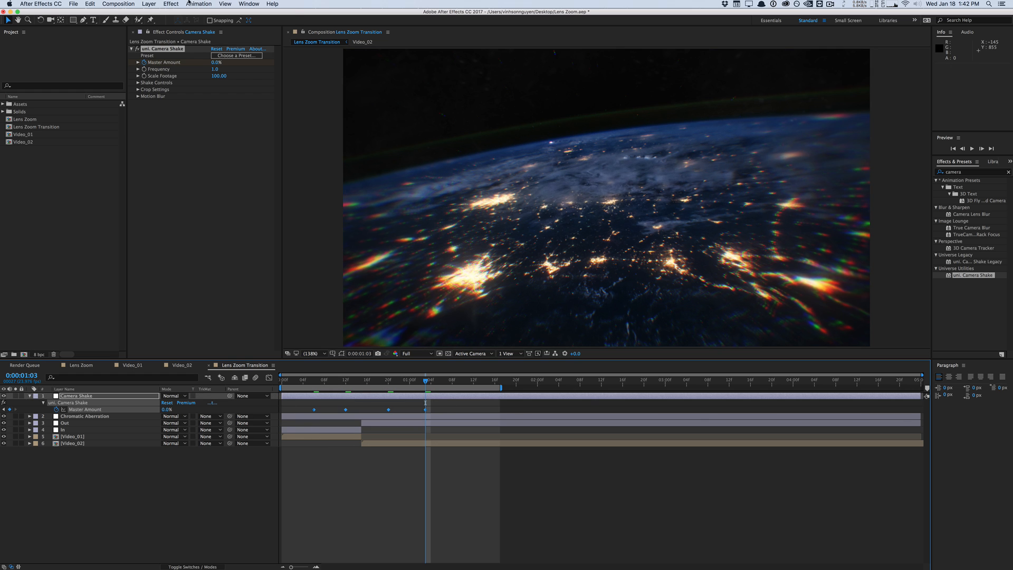
Keyframe the shake Master Amount from 0% to 135% around the cut.
click(198, 5)
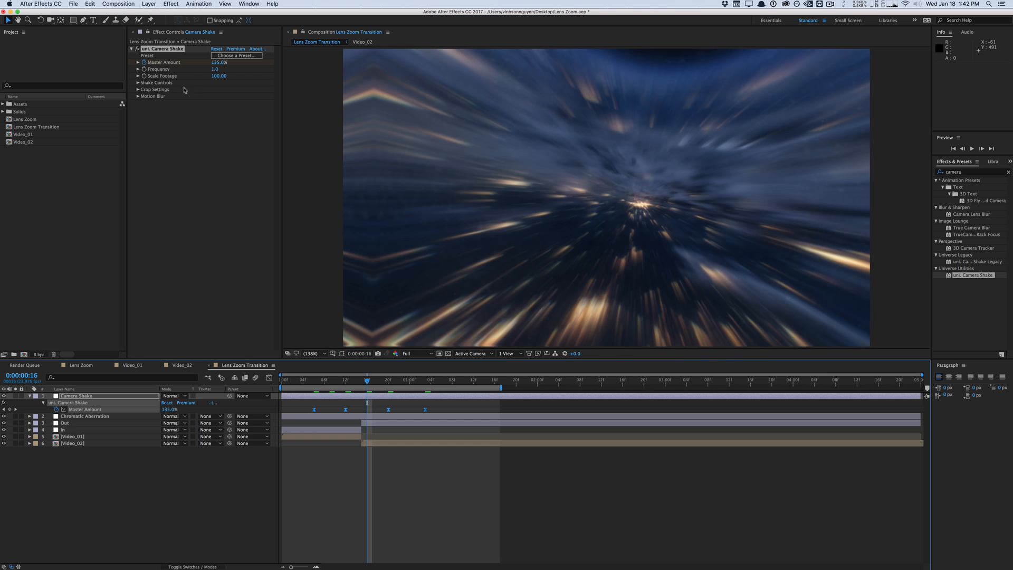
click(216, 70)
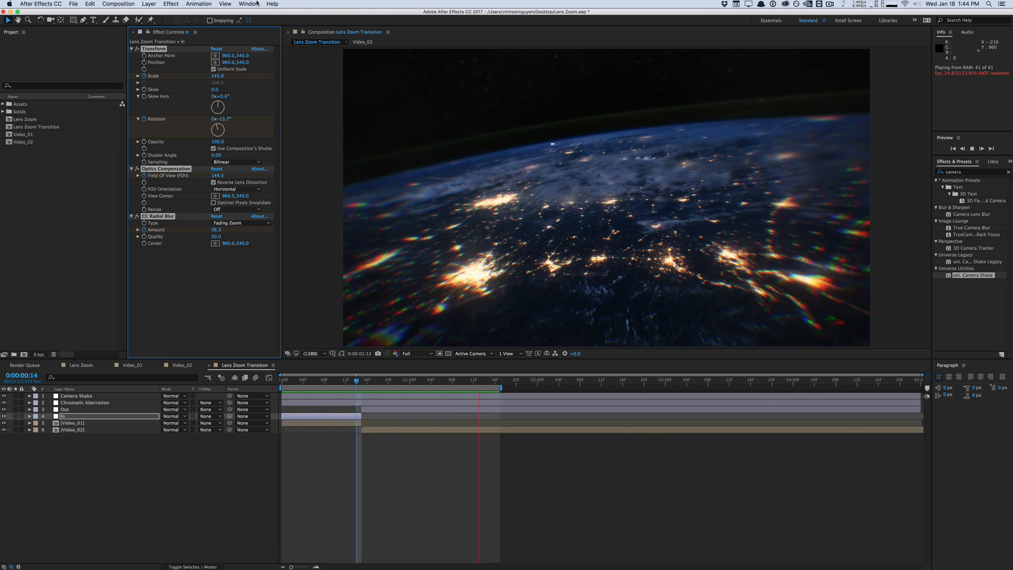
click(248, 5)
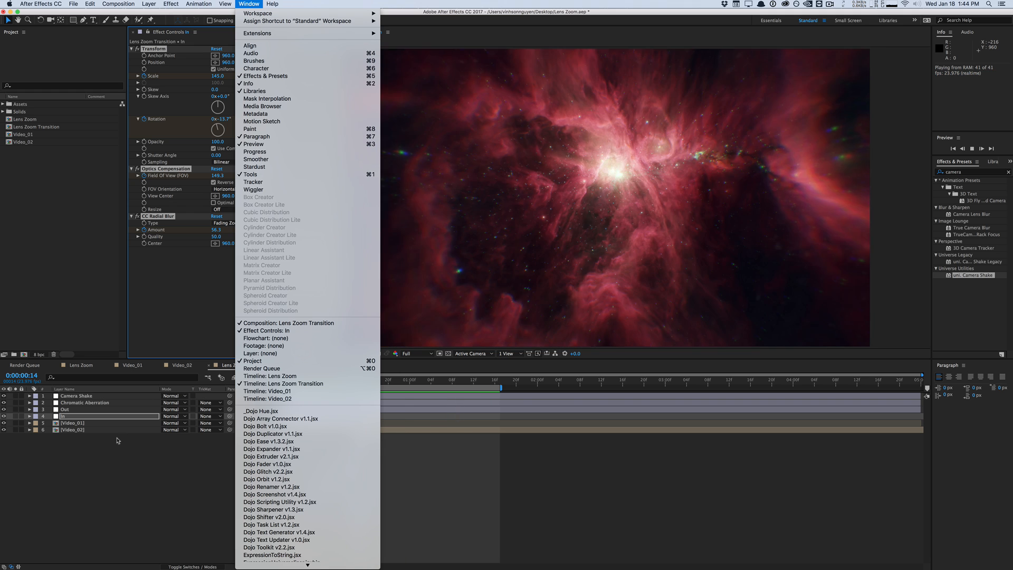
click(199, 4)
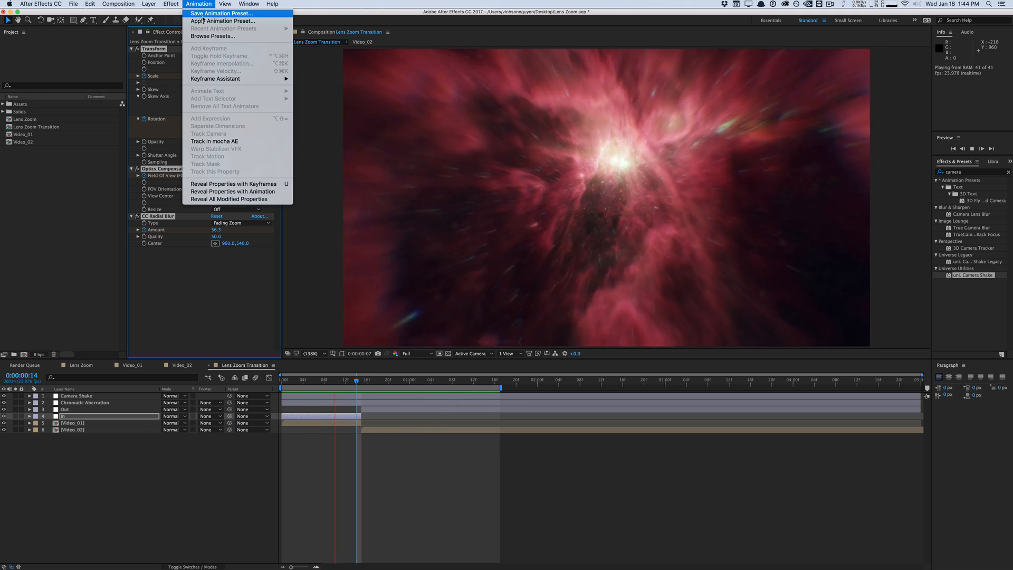